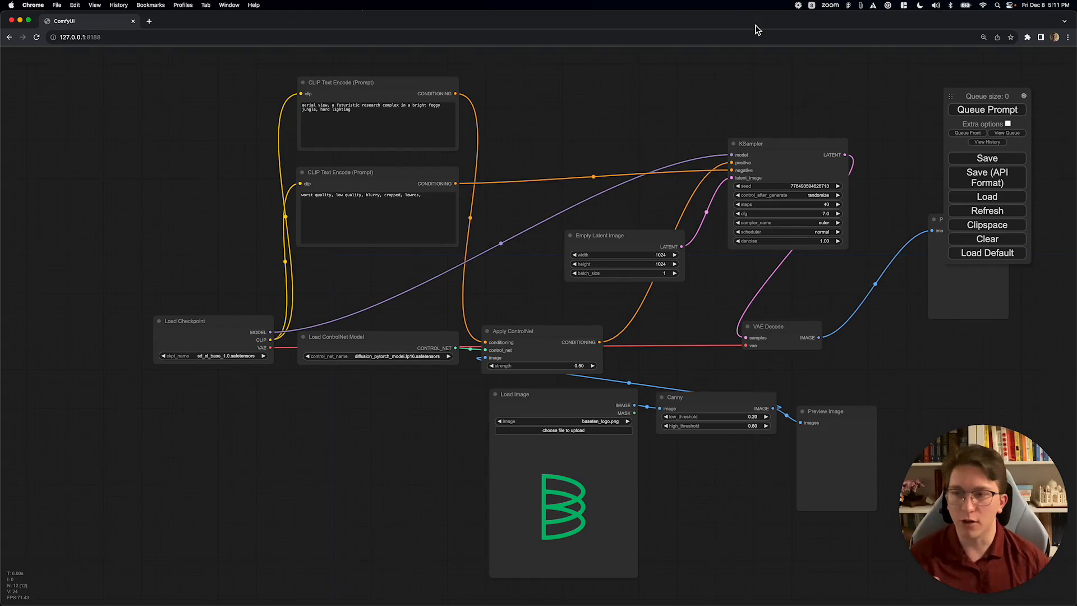
pyautogui.moveTo(460, 381)
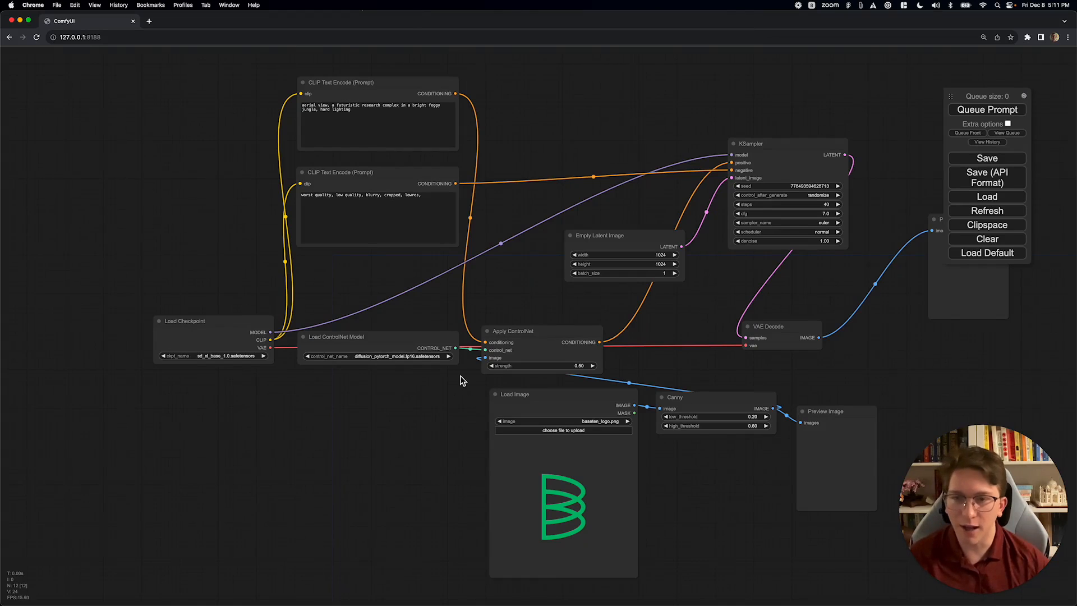
pyautogui.moveTo(579, 507)
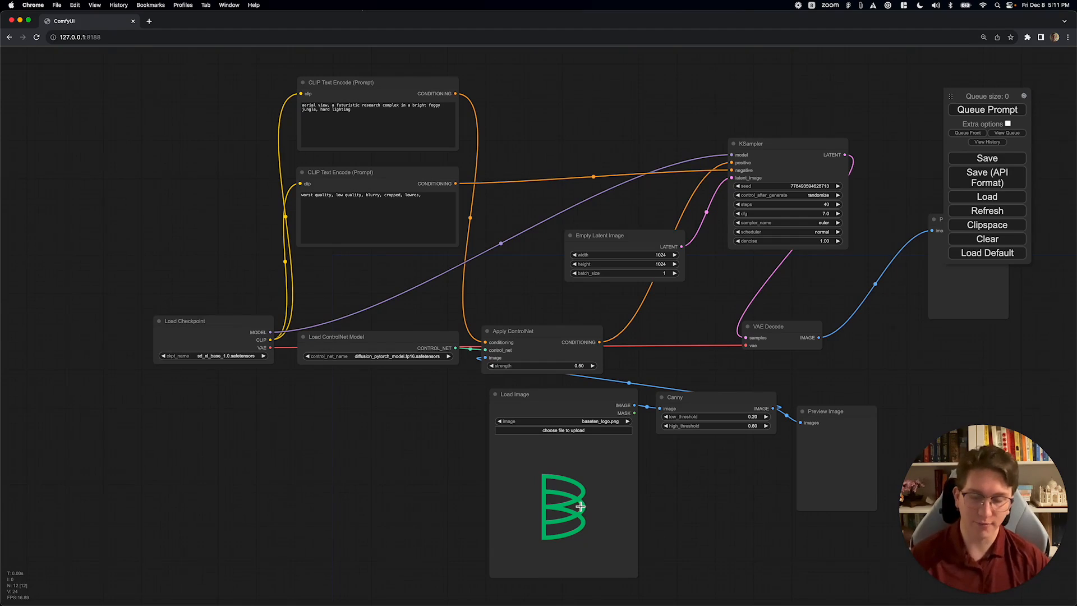
pyautogui.moveTo(610, 336)
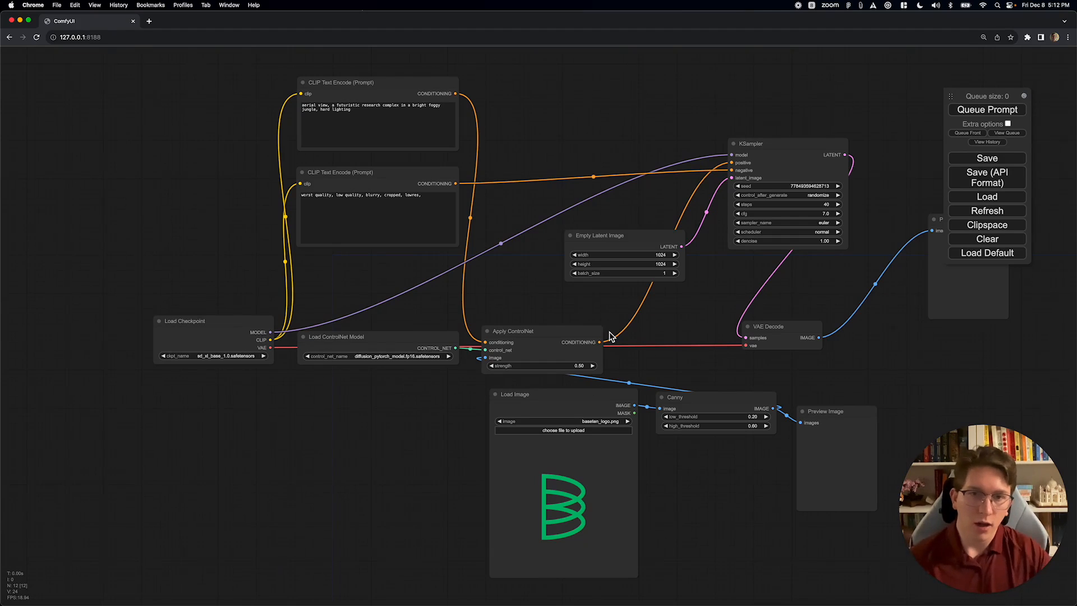
pyautogui.moveTo(657, 211)
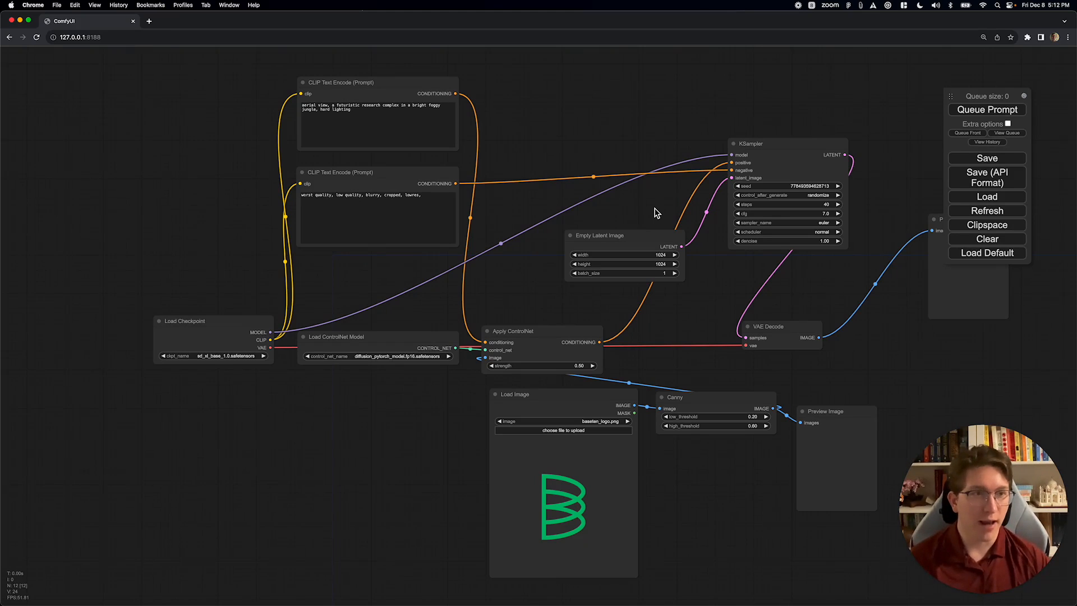
pyautogui.moveTo(684, 191)
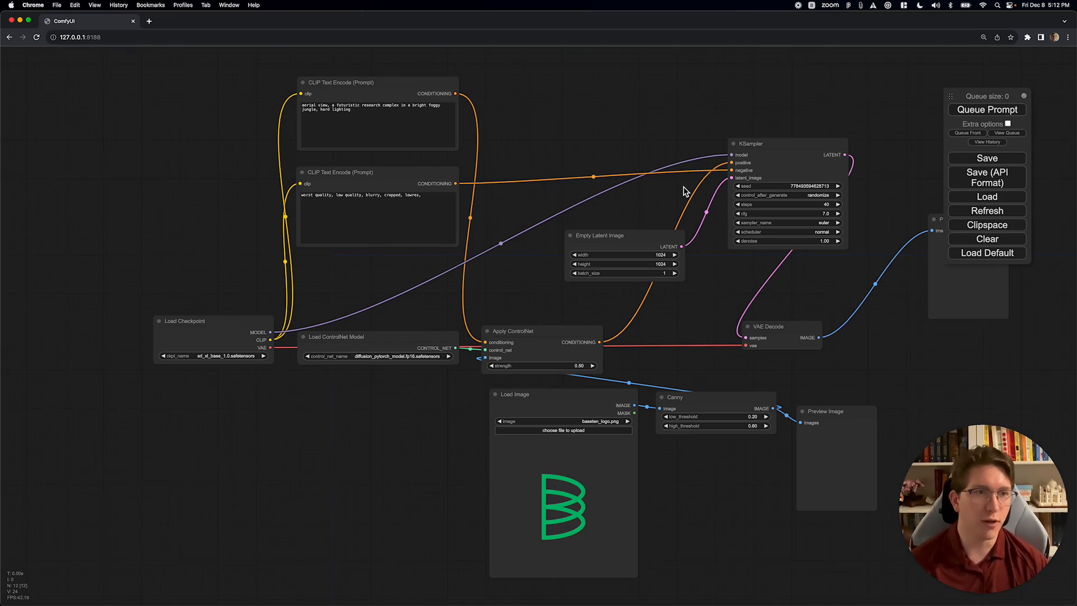
pyautogui.moveTo(684, 165)
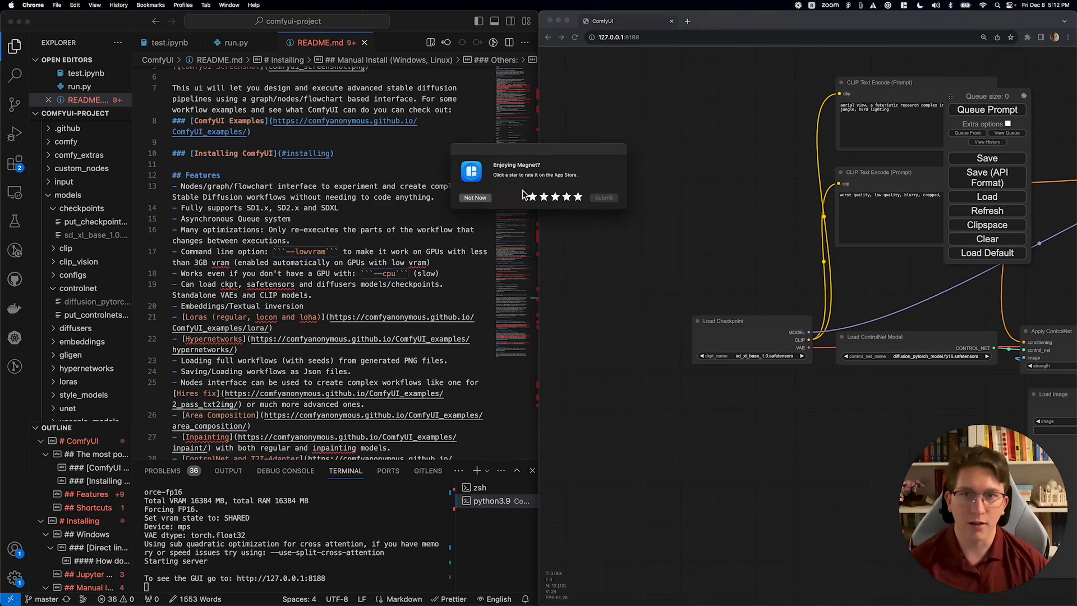
# Step: Dismiss the Magnet app rating prompt so VS Code sits cleanly beside the workflow
pyautogui.click(474, 197)
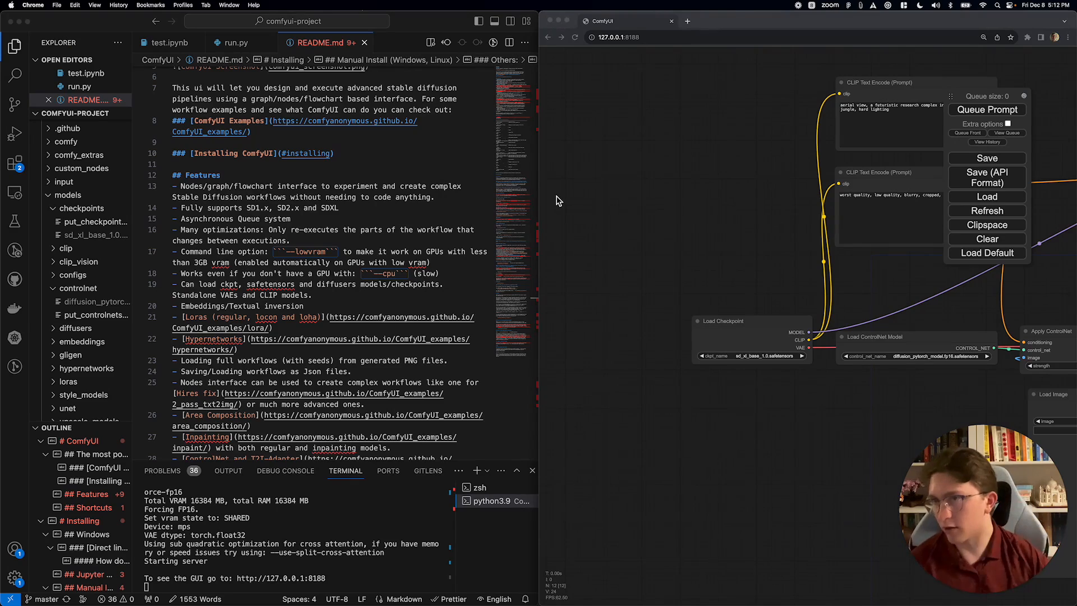
pyautogui.moveTo(94, 221)
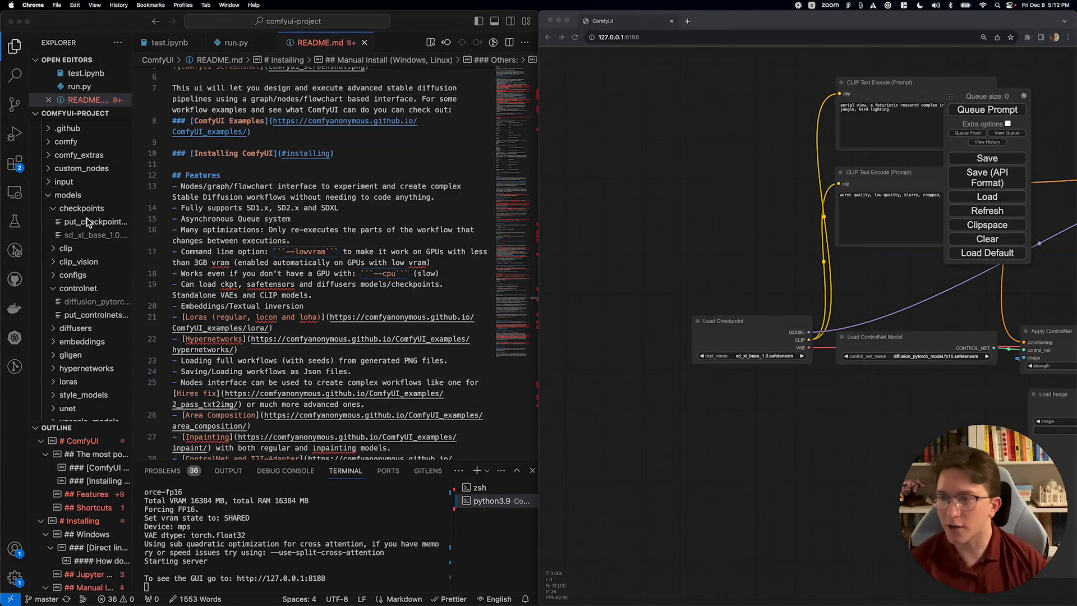
pyautogui.moveTo(82, 231)
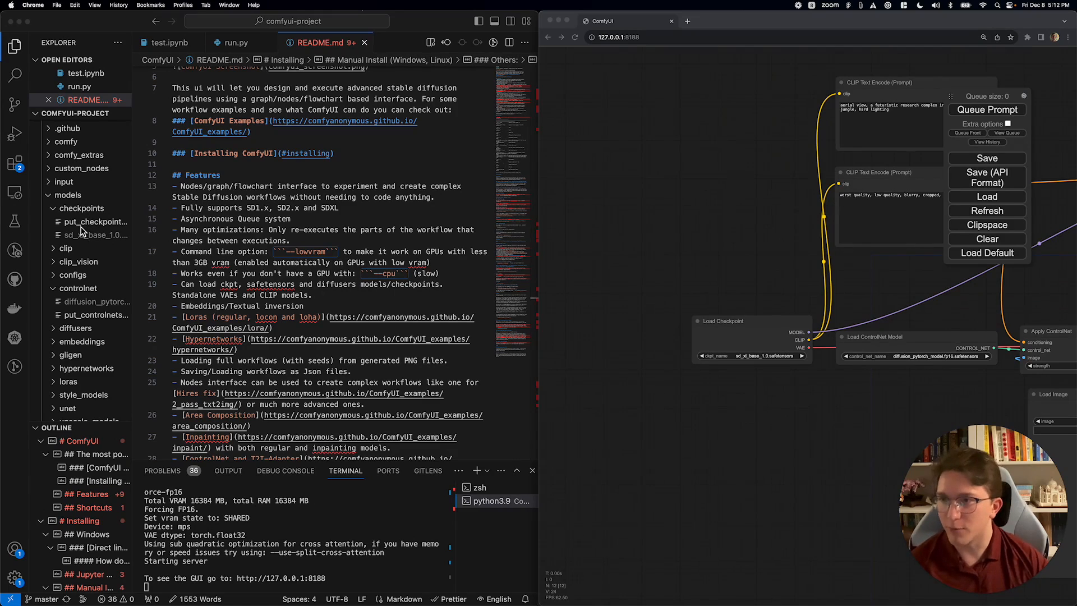
pyautogui.moveTo(70, 199)
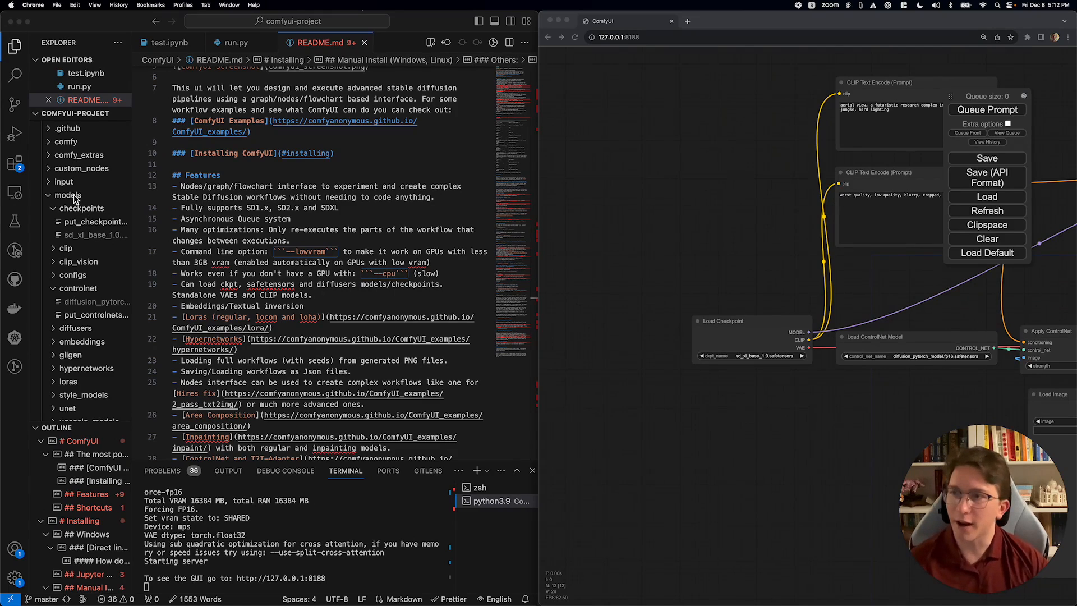
pyautogui.moveTo(82, 239)
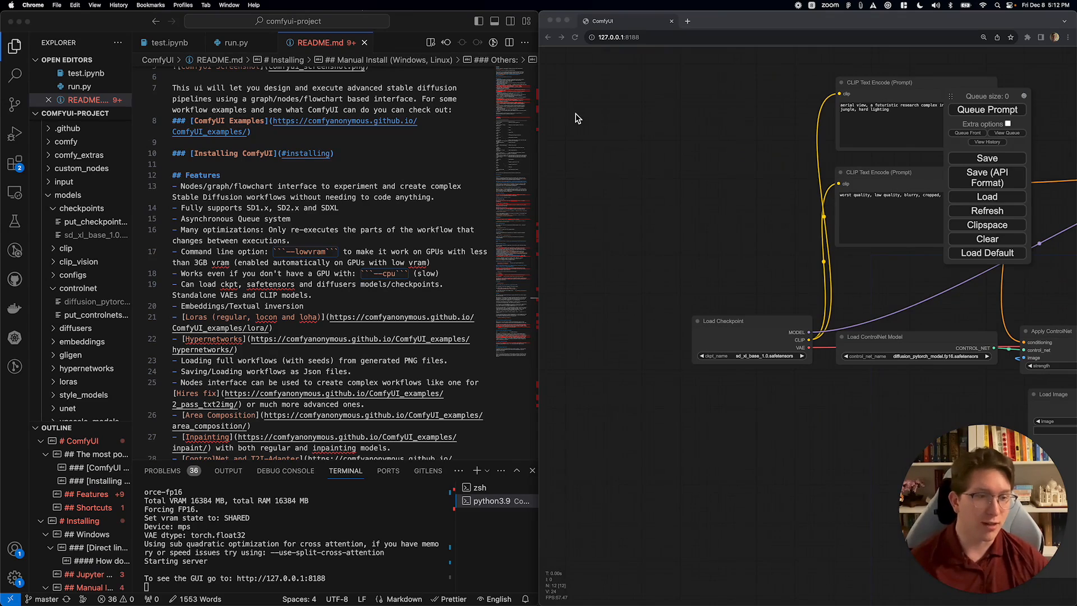
pyautogui.moveTo(992, 189)
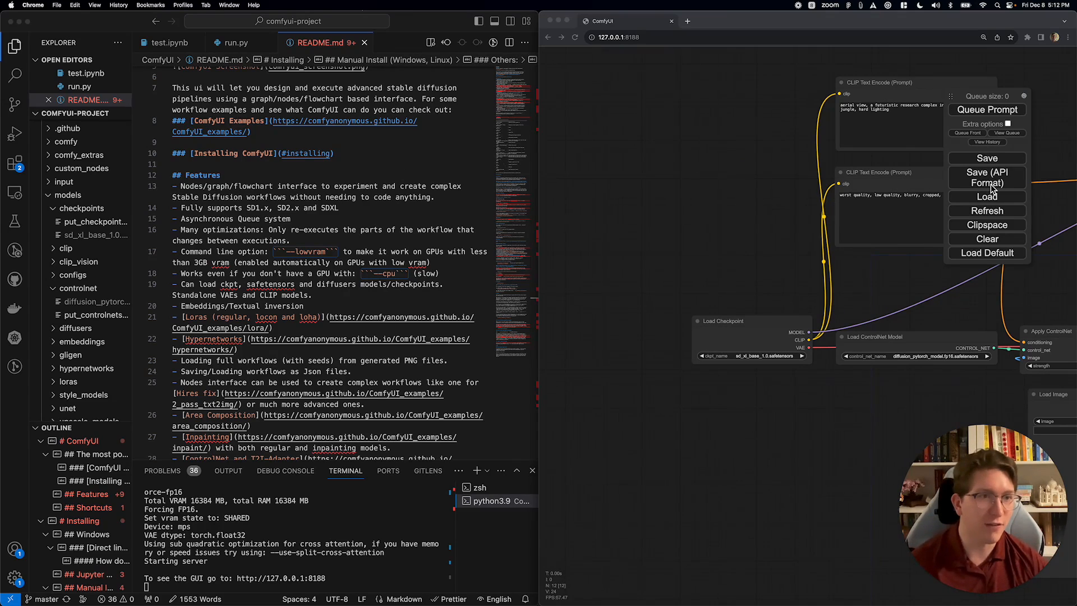
pyautogui.moveTo(987, 178)
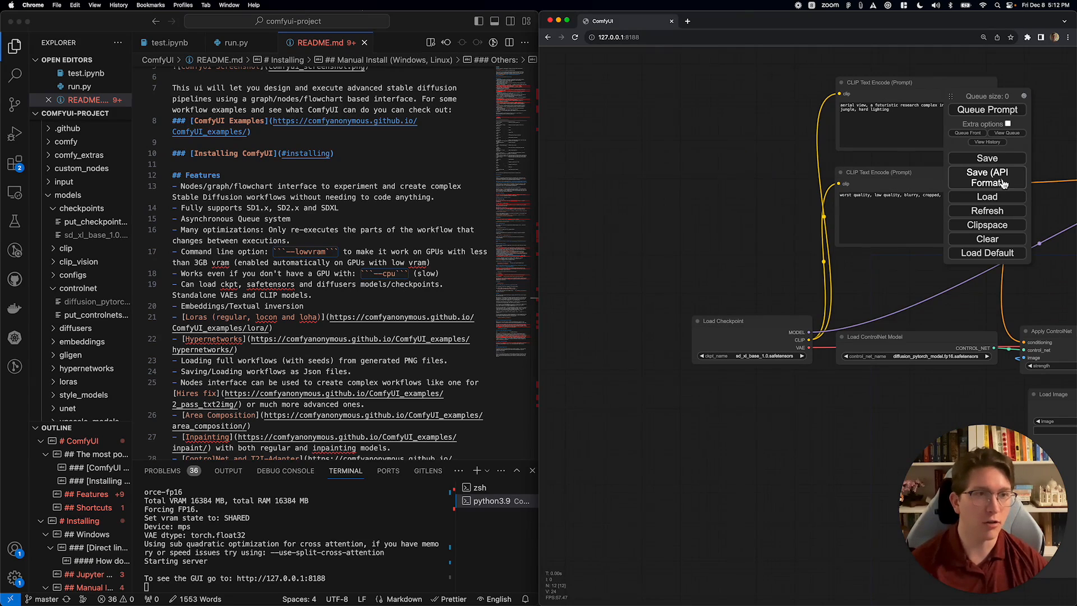
pyautogui.moveTo(1023, 102)
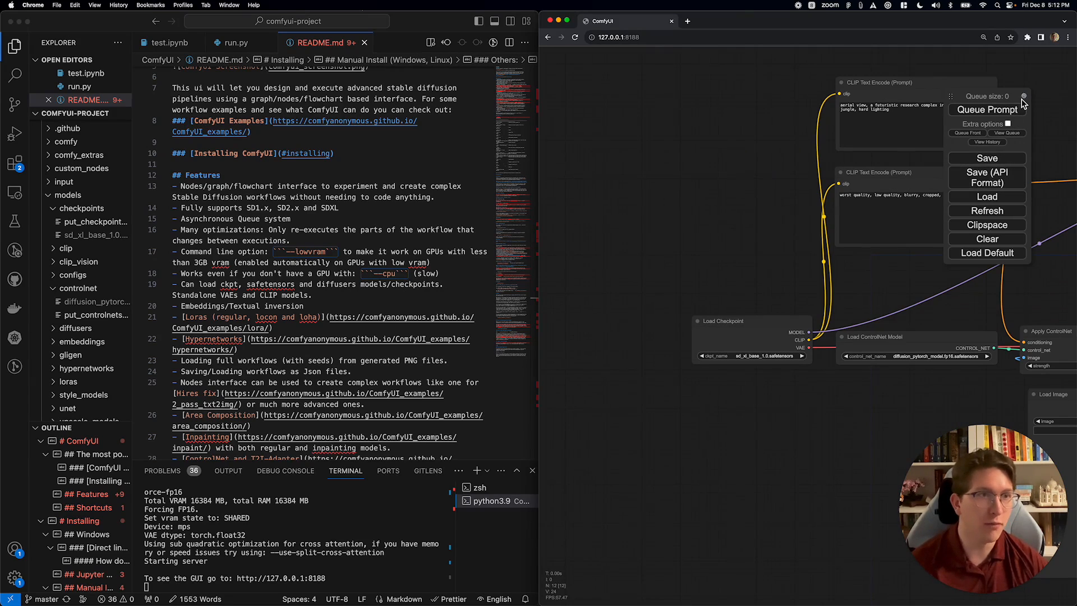
pyautogui.click(1024, 97)
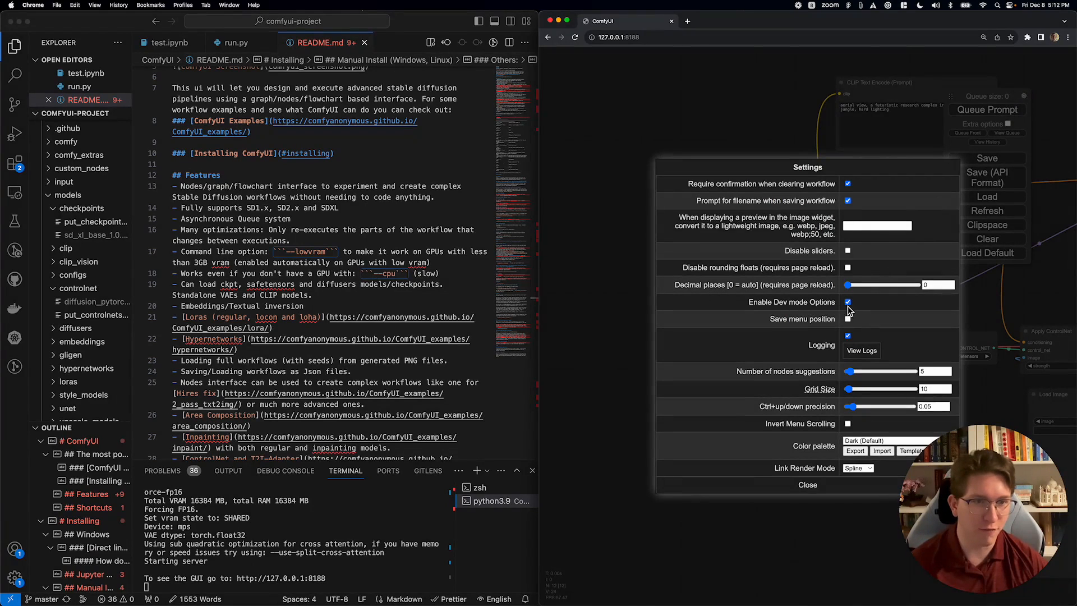
pyautogui.click(806, 484)
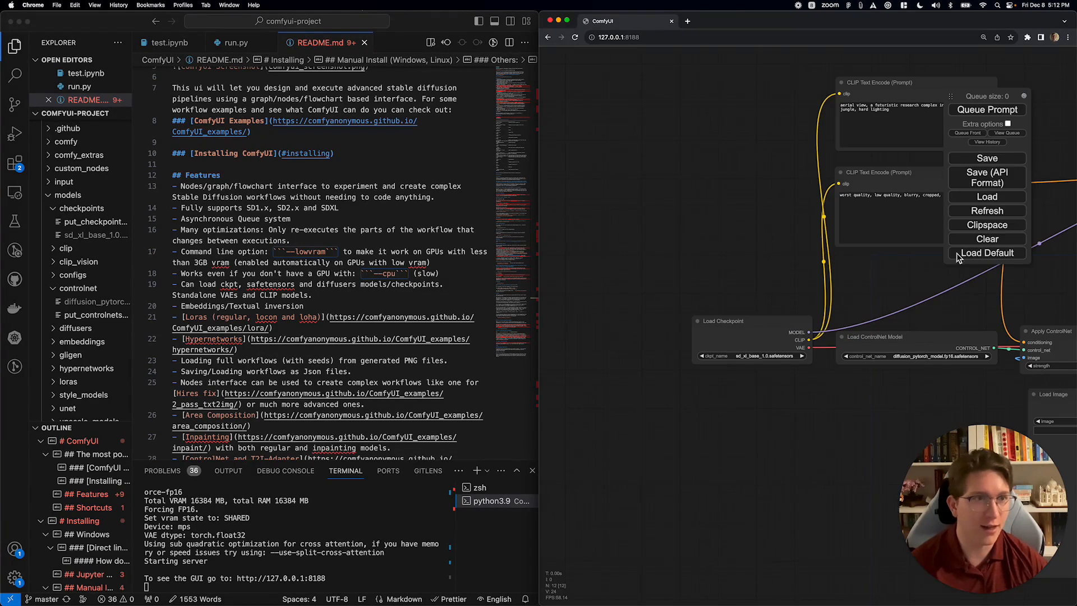
pyautogui.moveTo(985, 176)
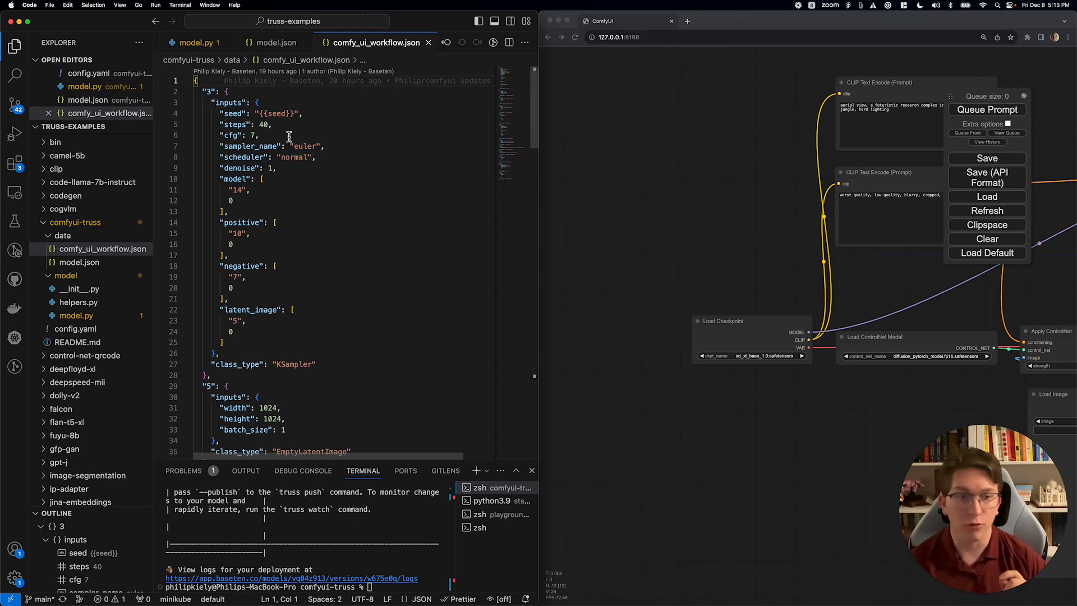
pyautogui.moveTo(407, 87)
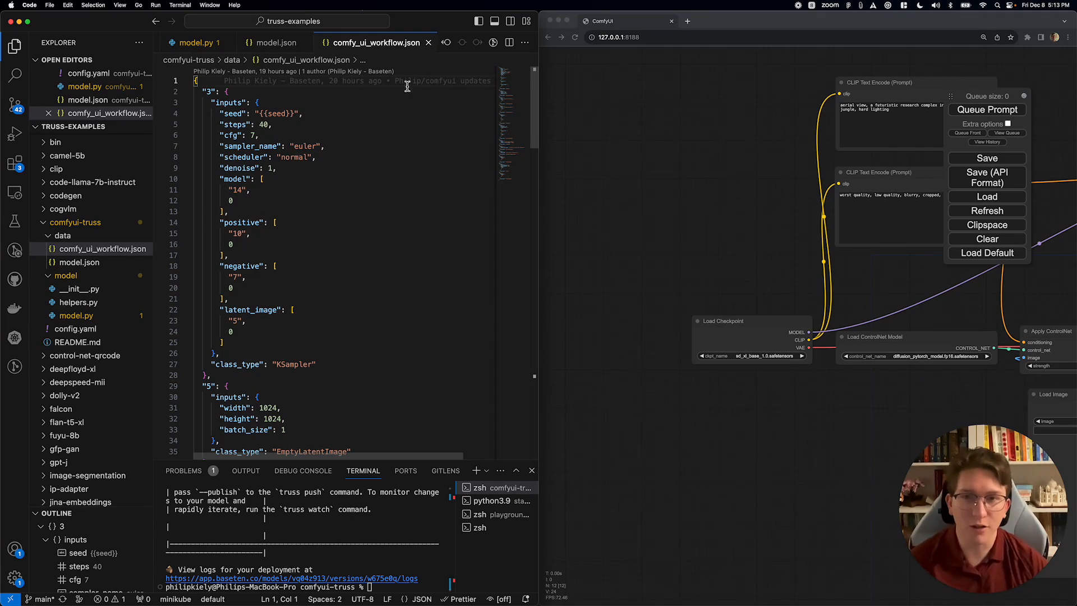
pyautogui.moveTo(424, 341)
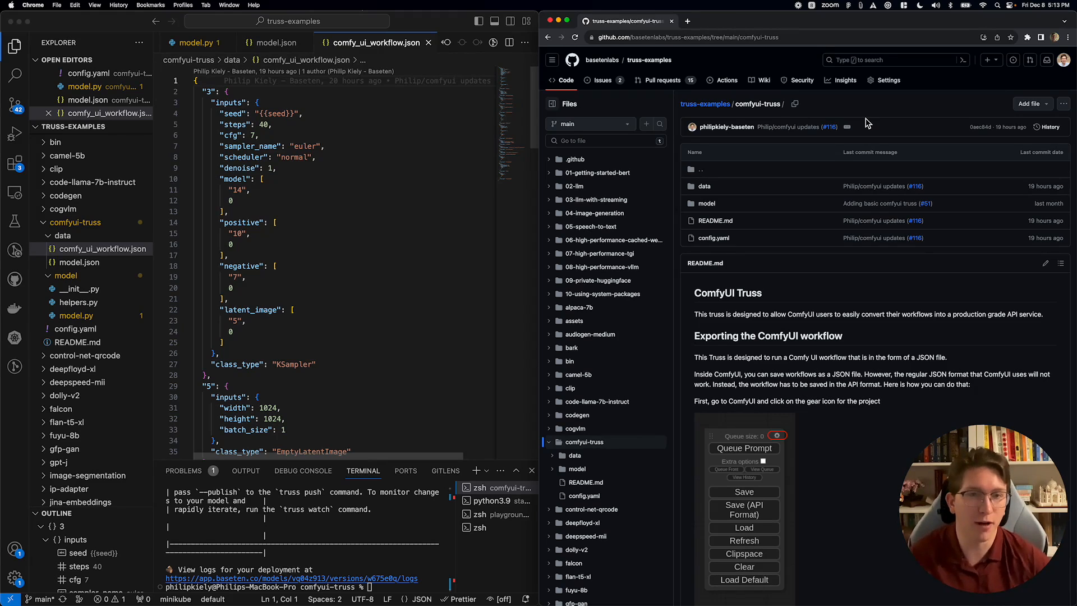
pyautogui.moveTo(677, 268)
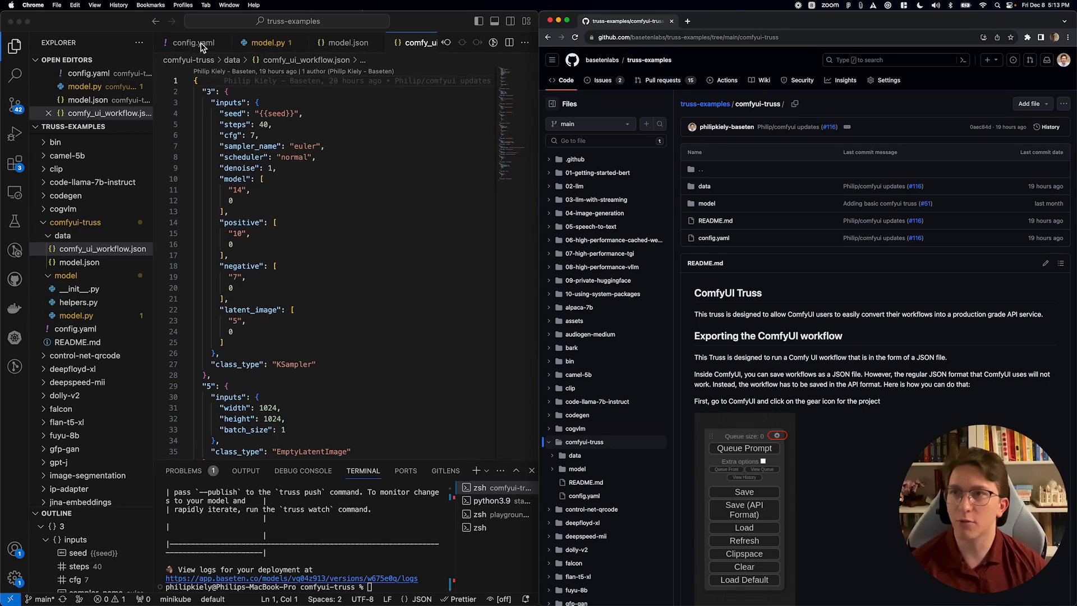
pyautogui.click(193, 43)
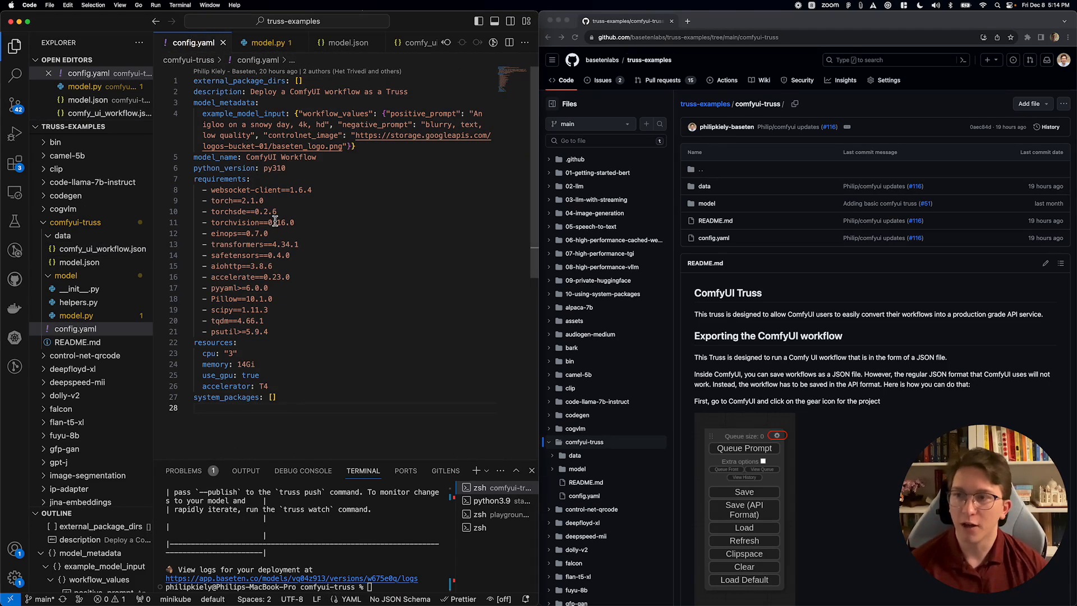
pyautogui.moveTo(297, 228)
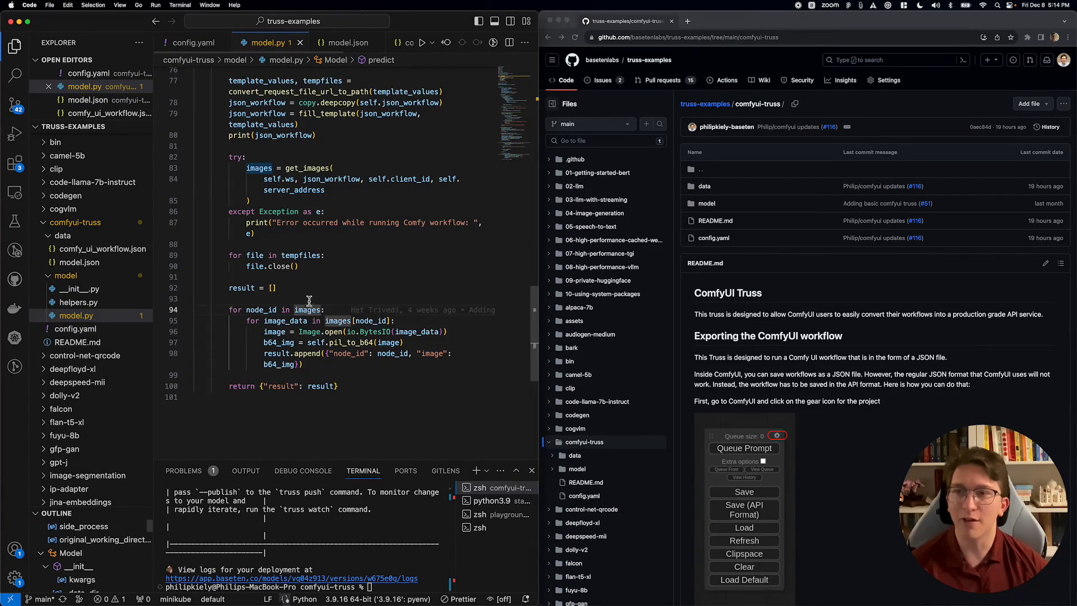
pyautogui.scroll(3)
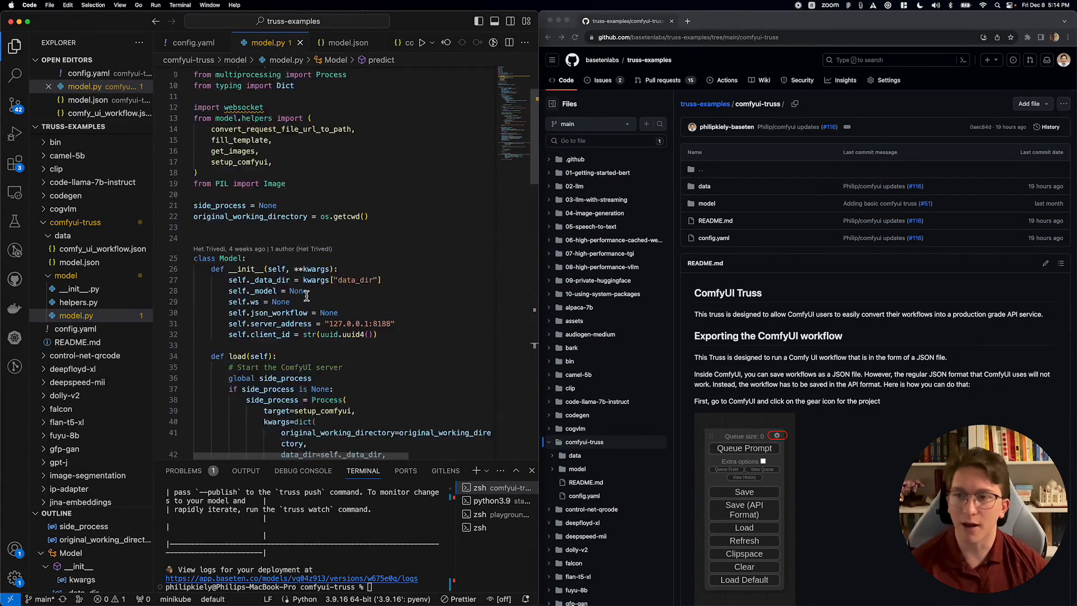
pyautogui.scroll(-3)
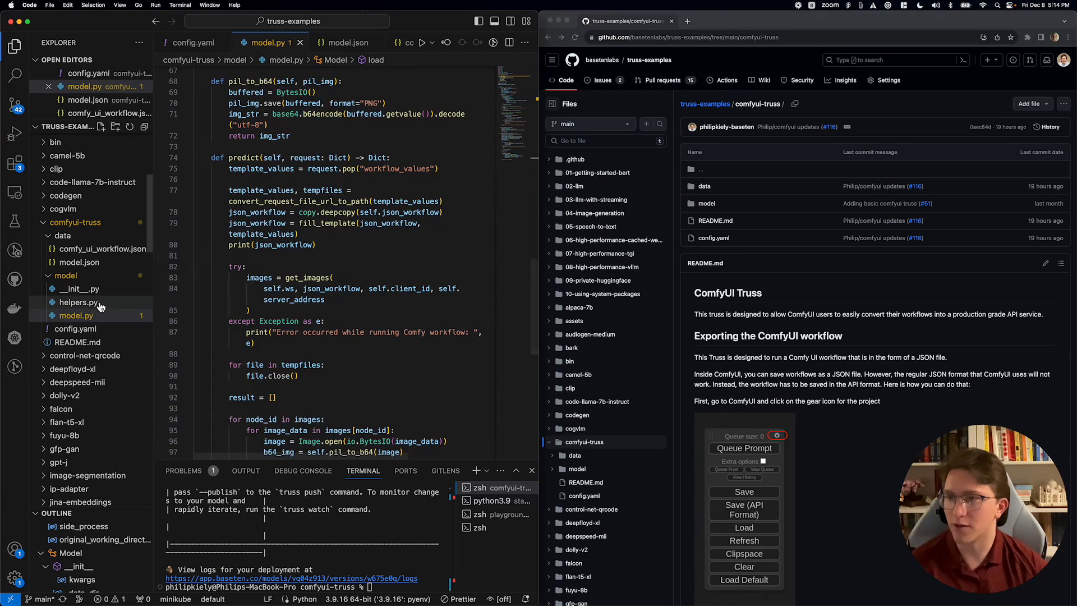
pyautogui.moveTo(77, 302)
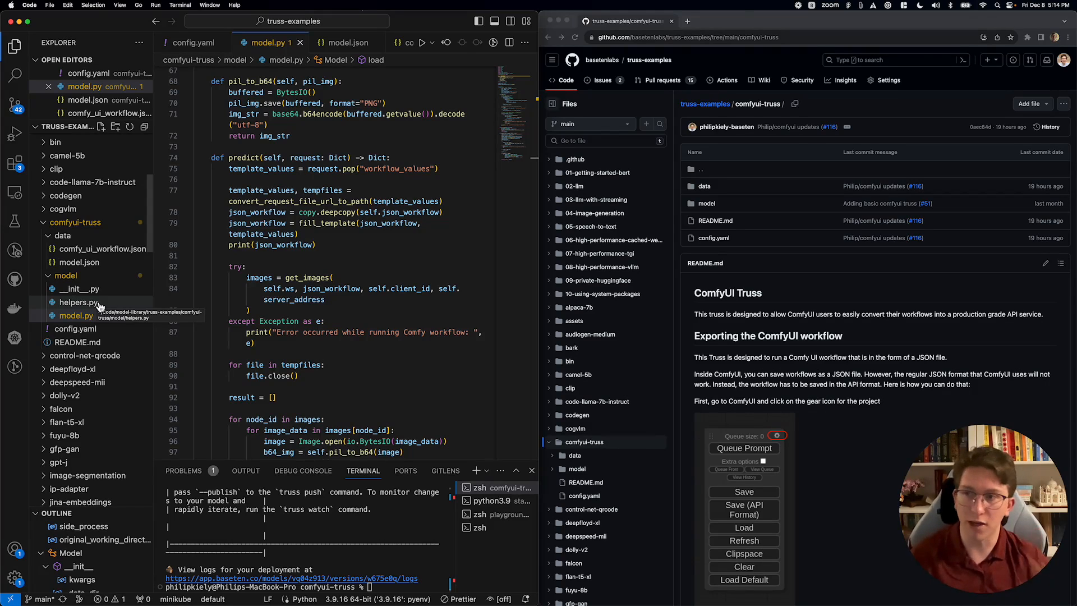
pyautogui.click(104, 249)
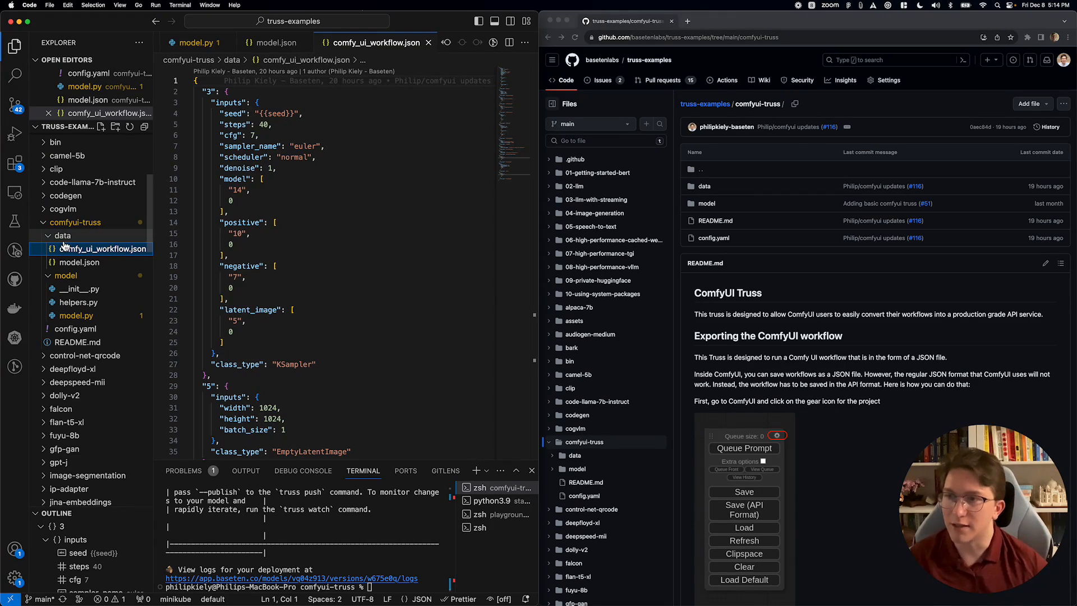
pyautogui.moveTo(130, 262)
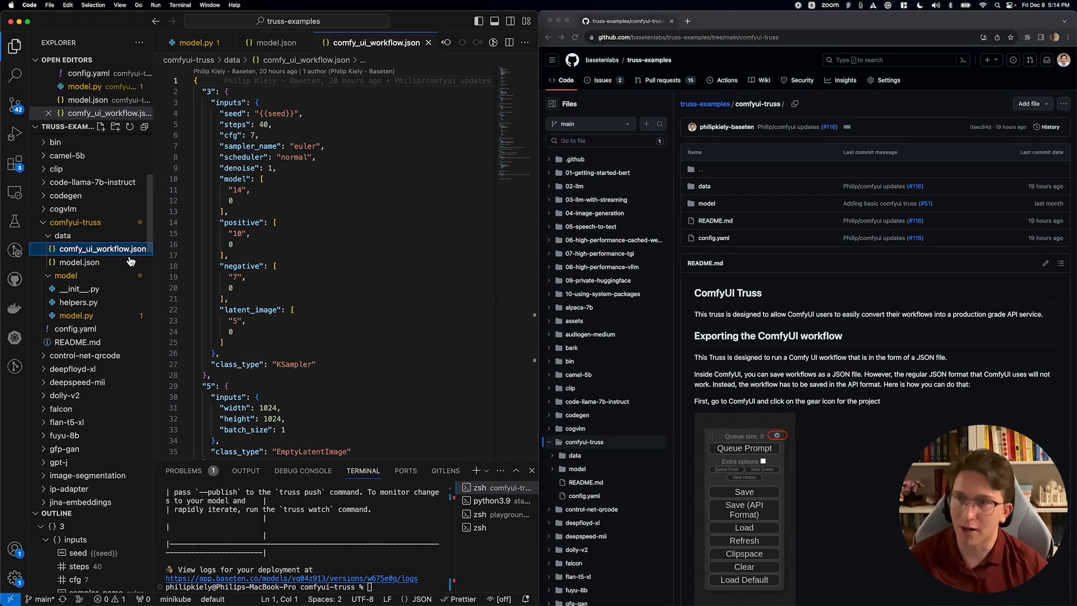
pyautogui.moveTo(104, 249)
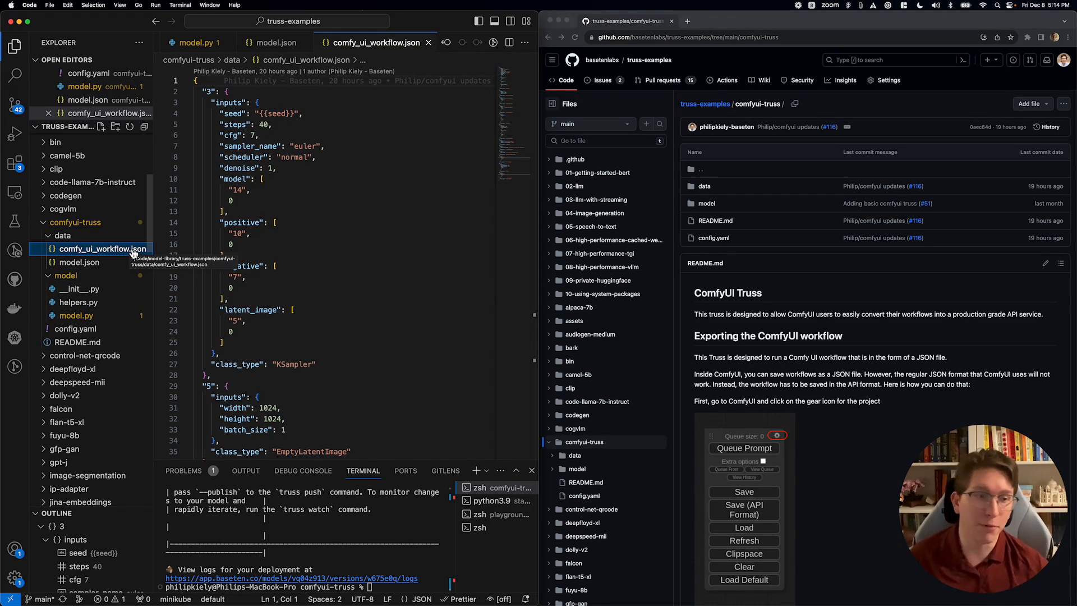
# Step: Show model.json under comfyui-truss/data with the SDXL checkpoint and ControlNet Canny URLs
pyautogui.scroll(-3)
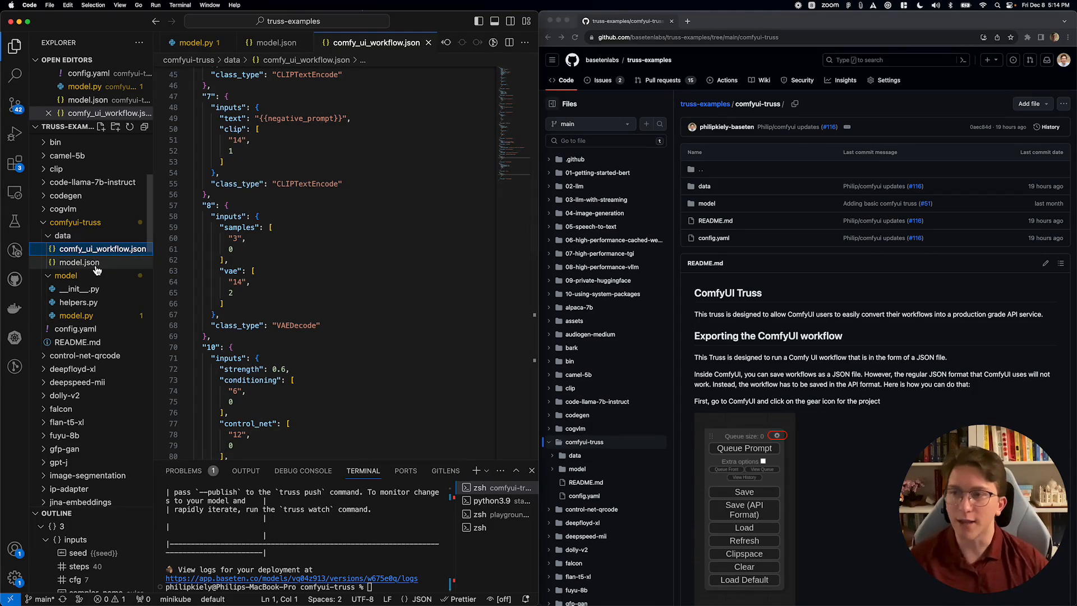
pyautogui.click(79, 262)
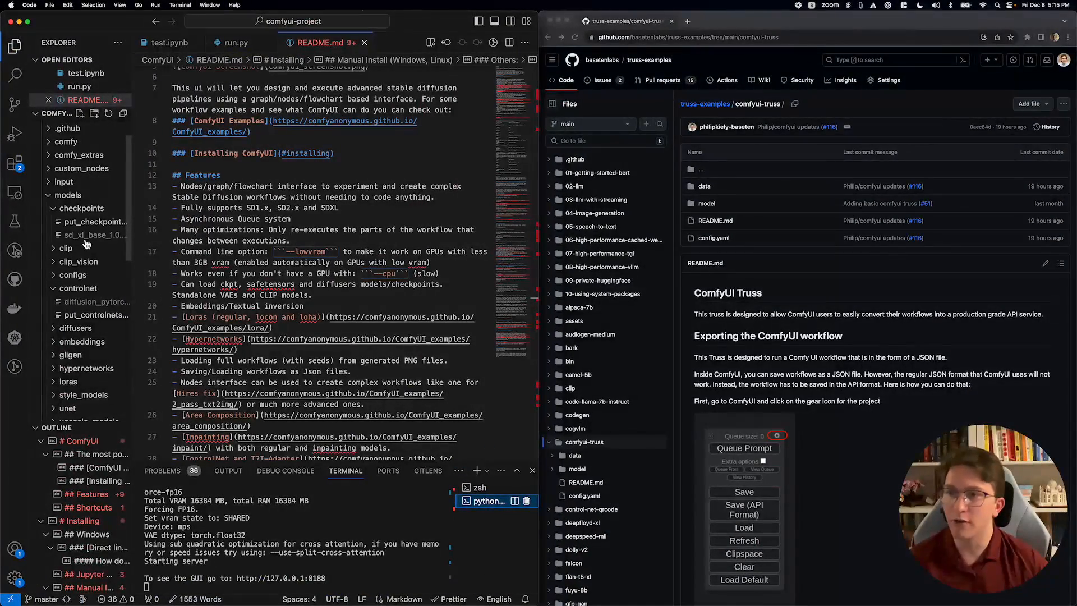
pyautogui.moveTo(100, 237)
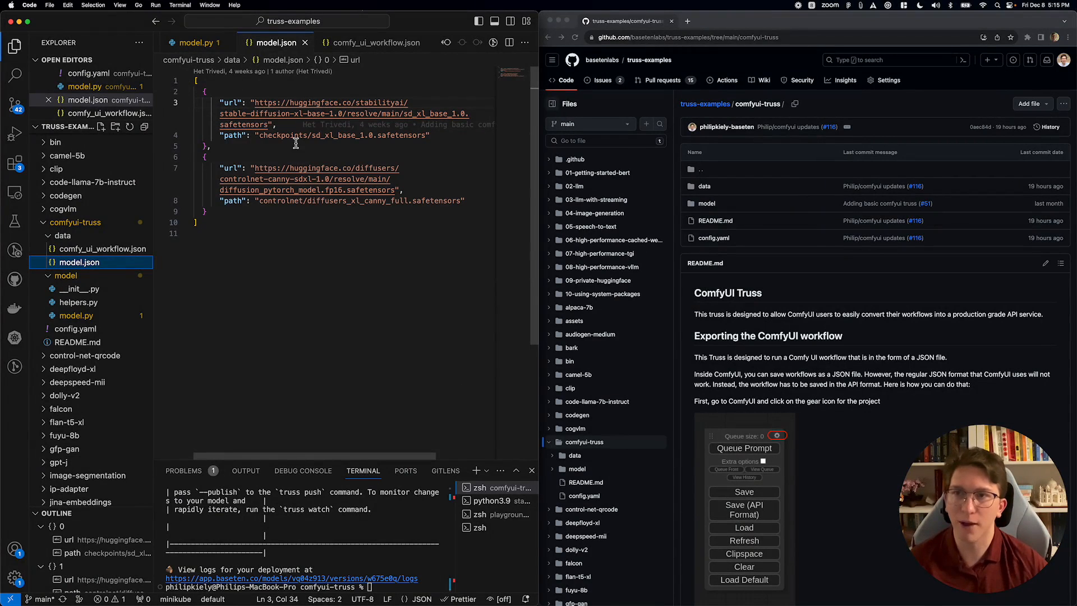
pyautogui.moveTo(345, 136)
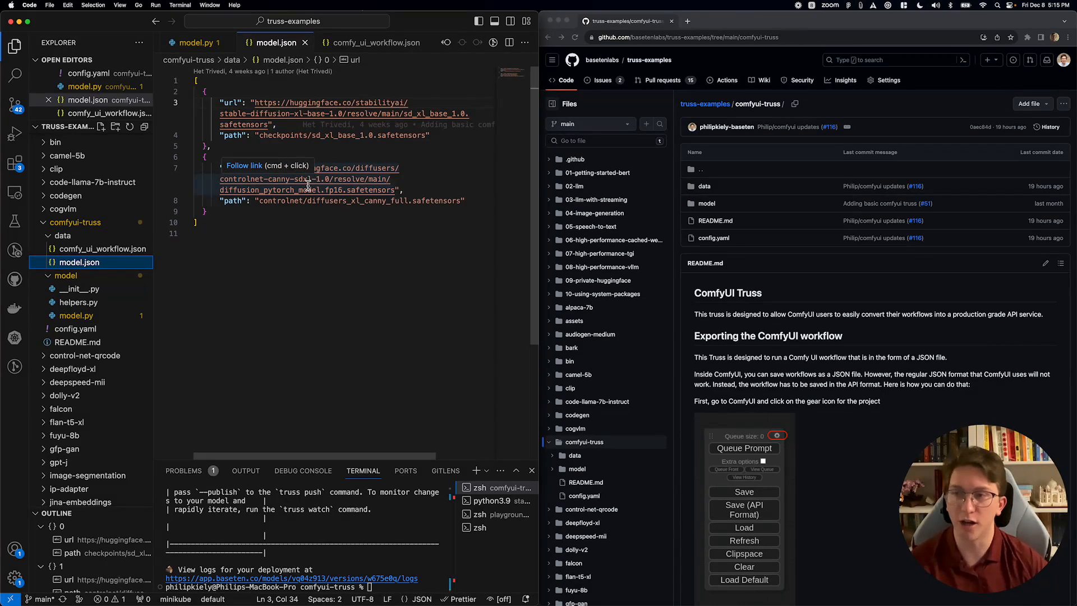
pyautogui.moveTo(225, 231)
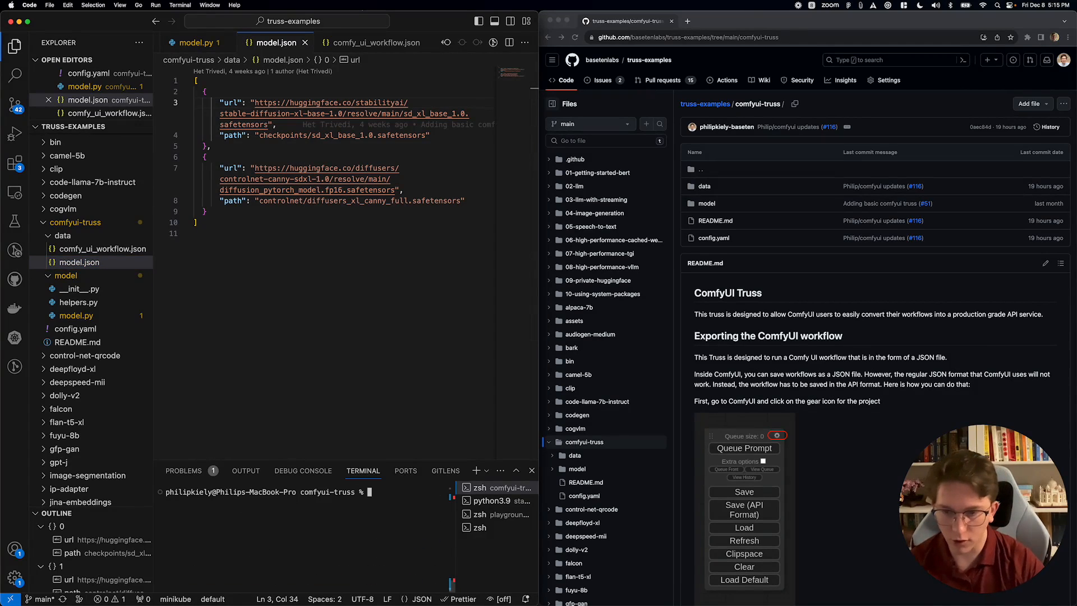
# Step: Run 'truss push' in the terminal to deploy comfyui-truss to Baseten
pyautogui.write('trus')
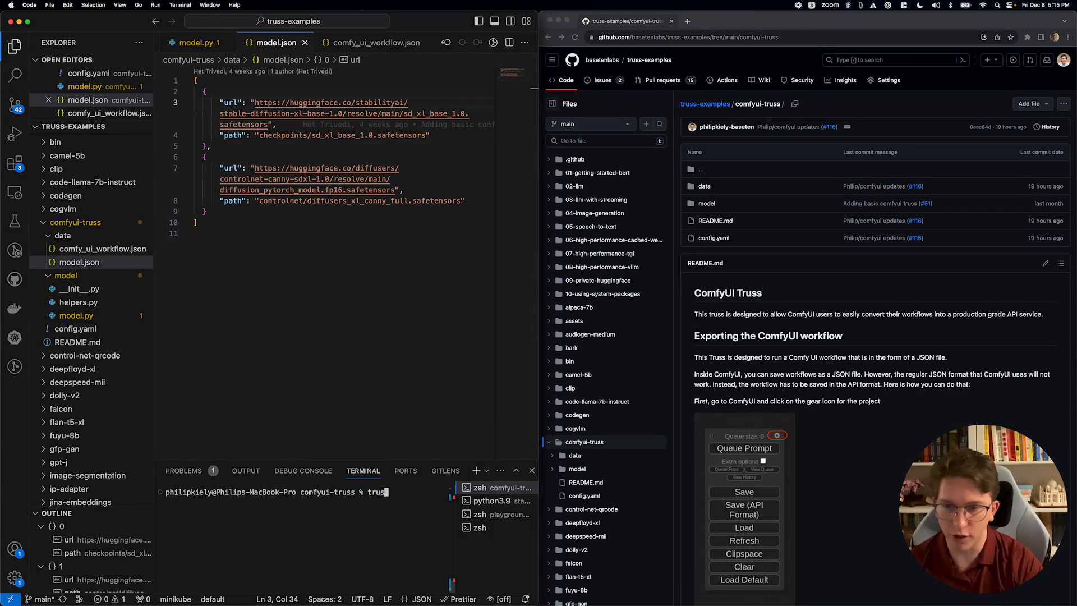
pyautogui.write('push')
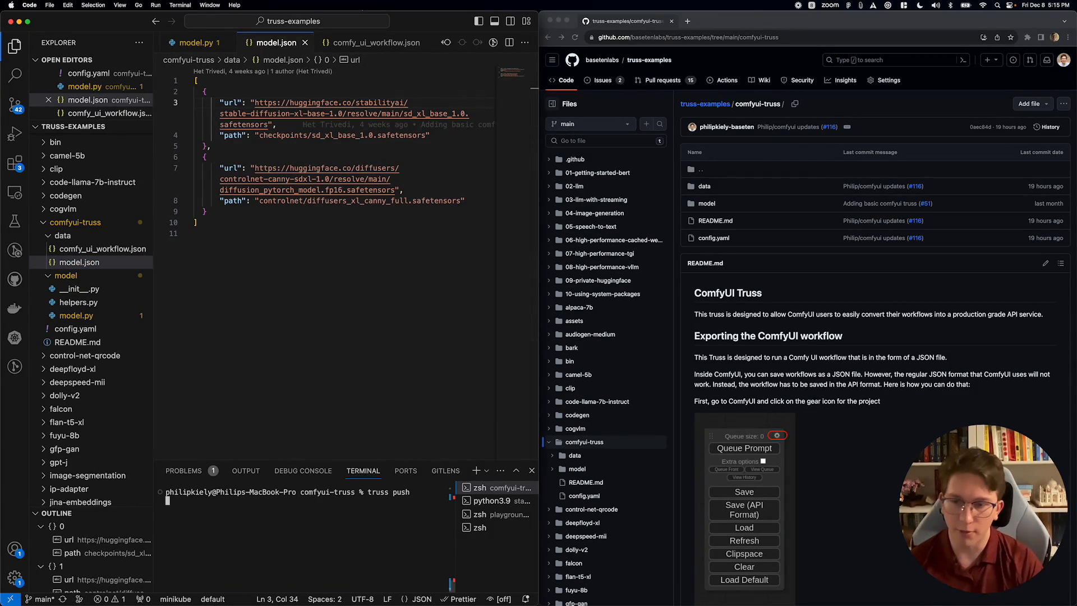
pyautogui.press('Return')
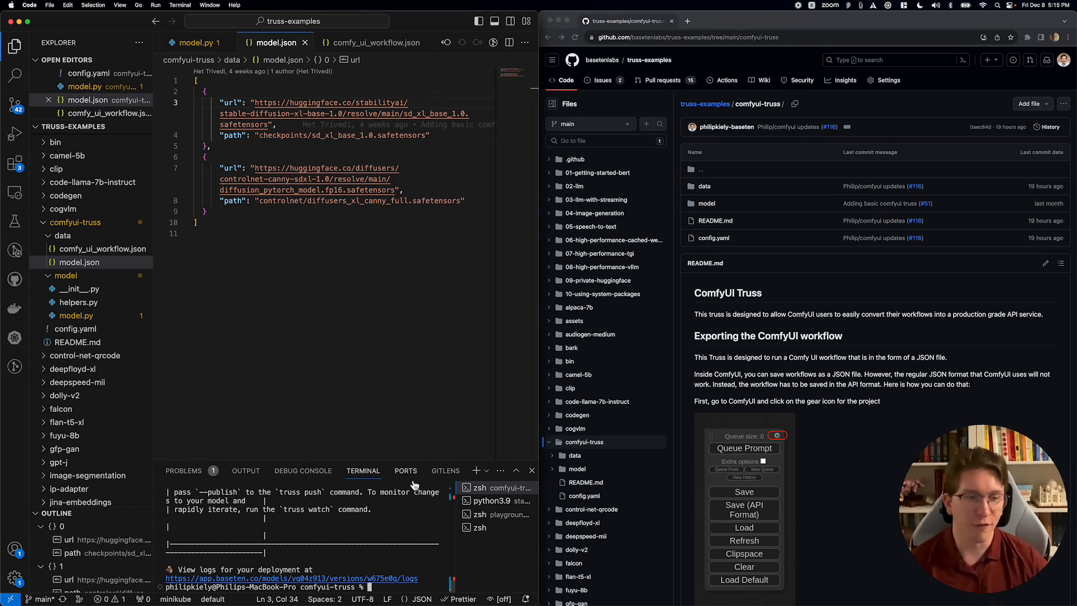
pyautogui.moveTo(405, 470)
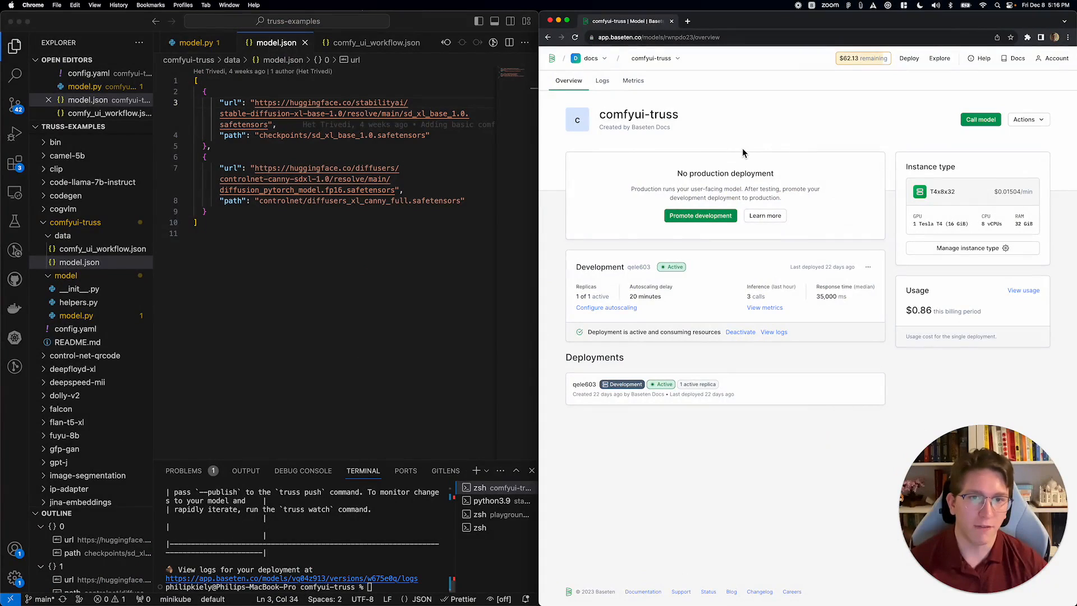
pyautogui.moveTo(706, 133)
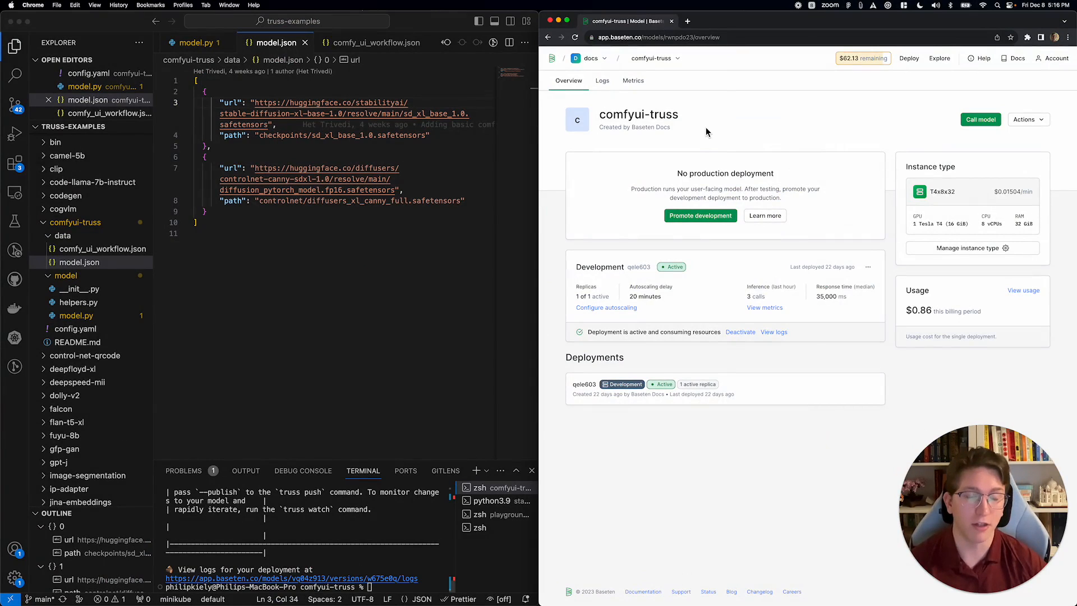
pyautogui.moveTo(896, 268)
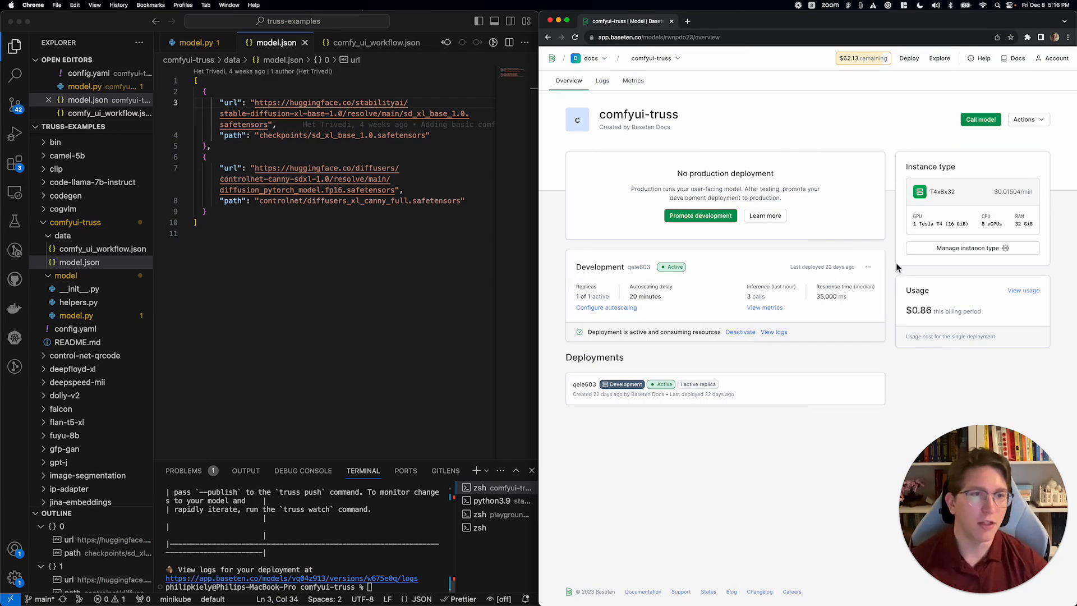
pyautogui.moveTo(968, 228)
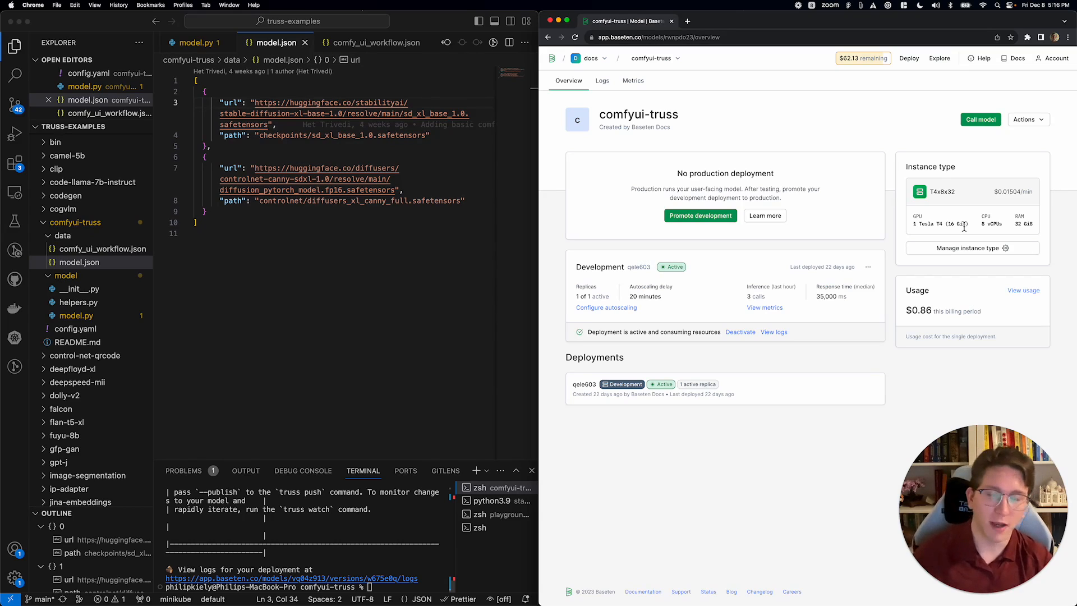
pyautogui.moveTo(638, 185)
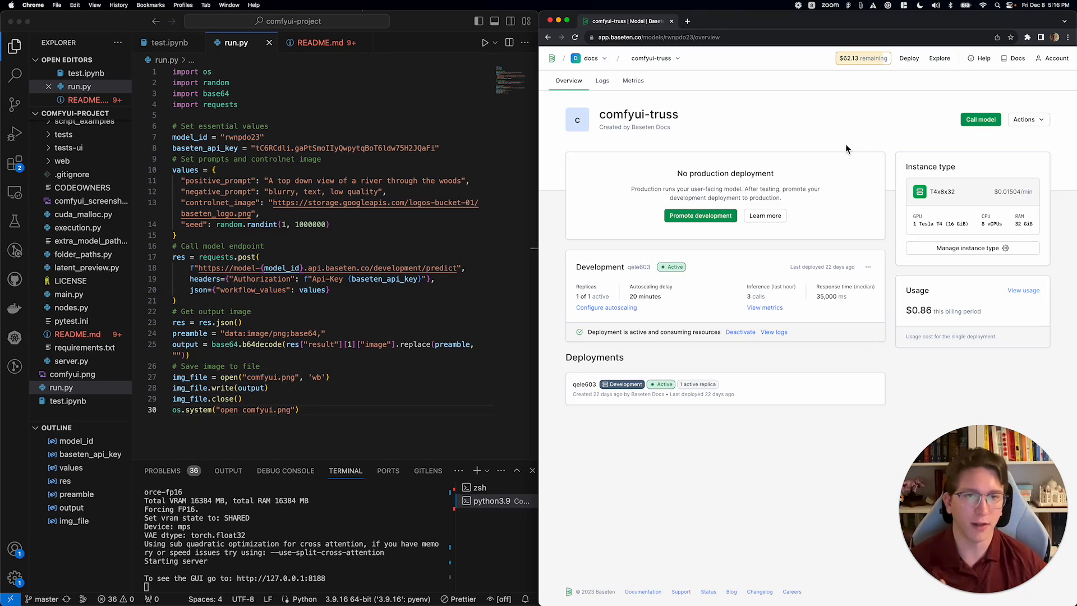
pyautogui.moveTo(981, 123)
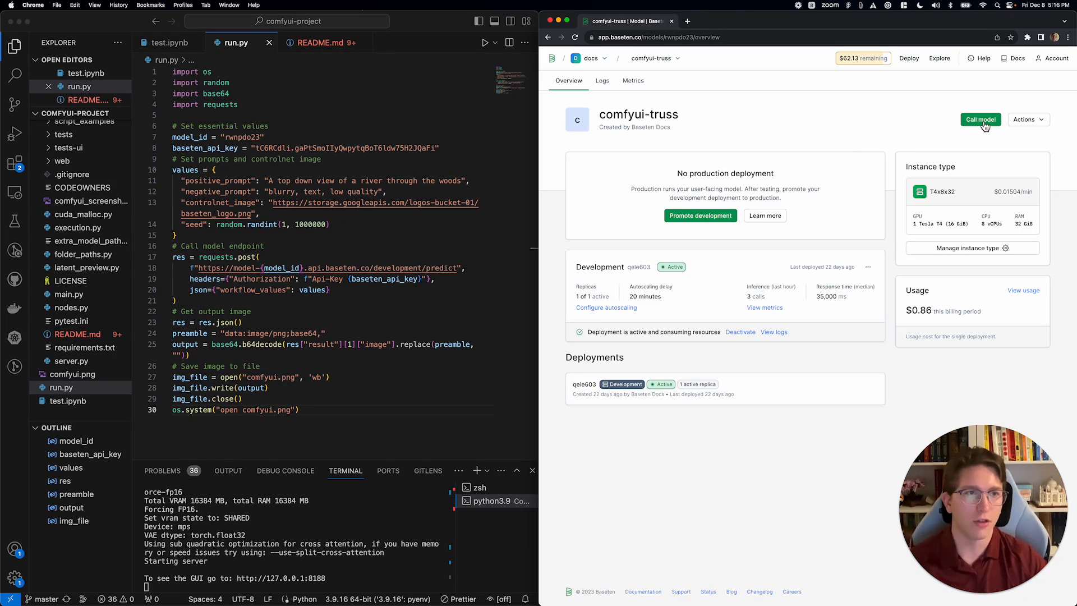
# Step: Bring up the Call model dialog with the Python example for the development endpoint
pyautogui.click(980, 118)
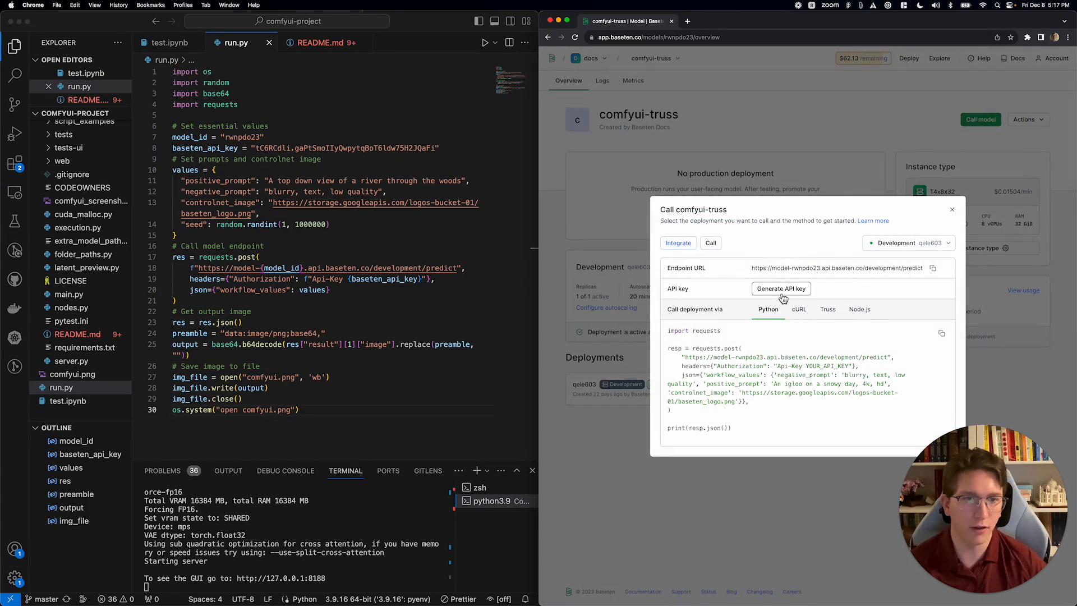
pyautogui.moveTo(797, 298)
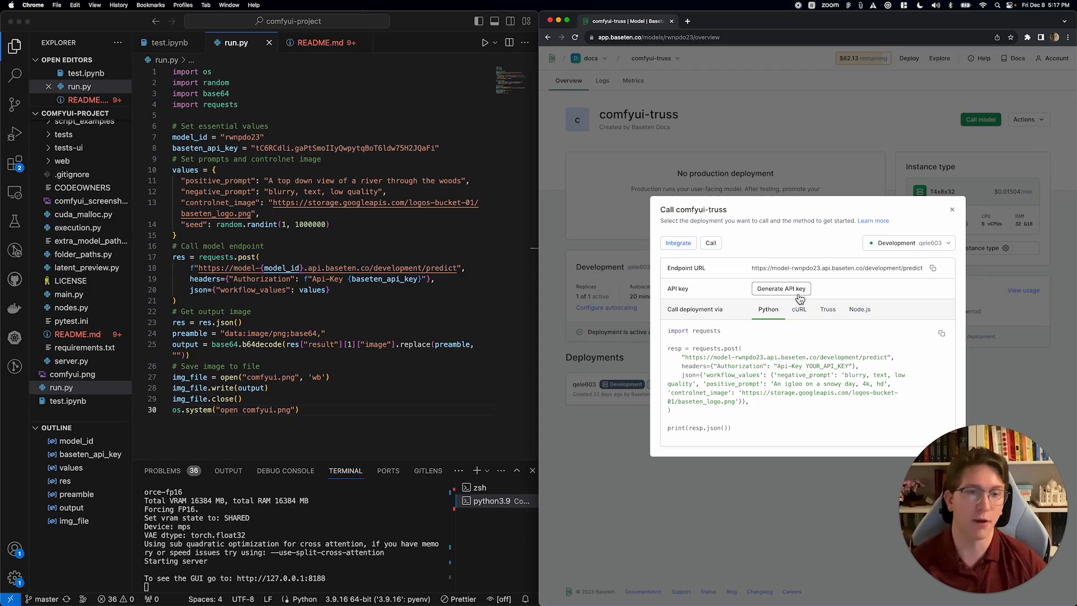
pyautogui.moveTo(635, 201)
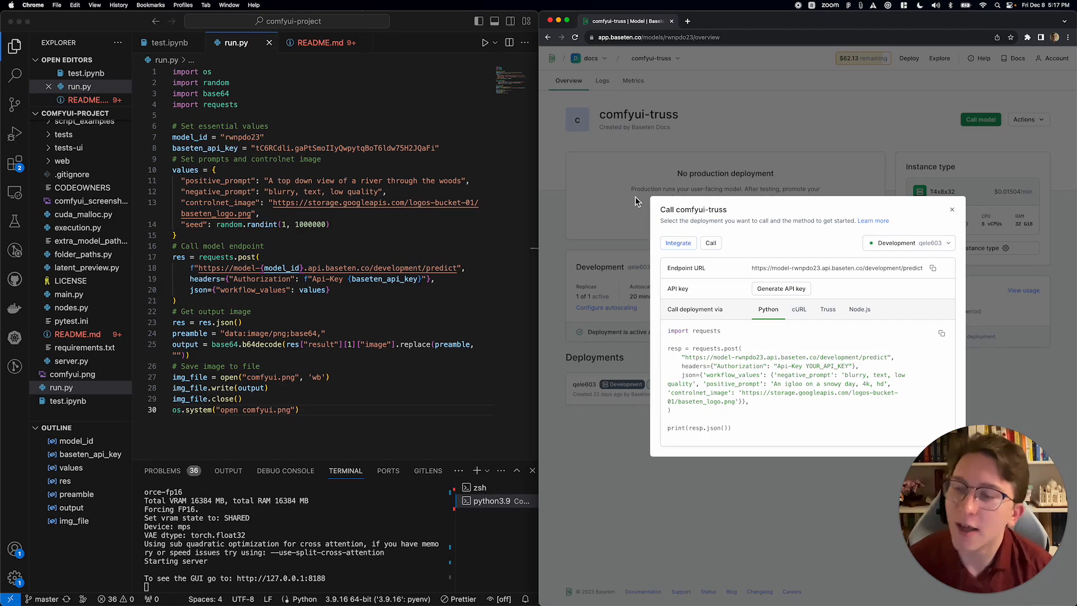
pyautogui.moveTo(357, 384)
pyautogui.write('python run.py')
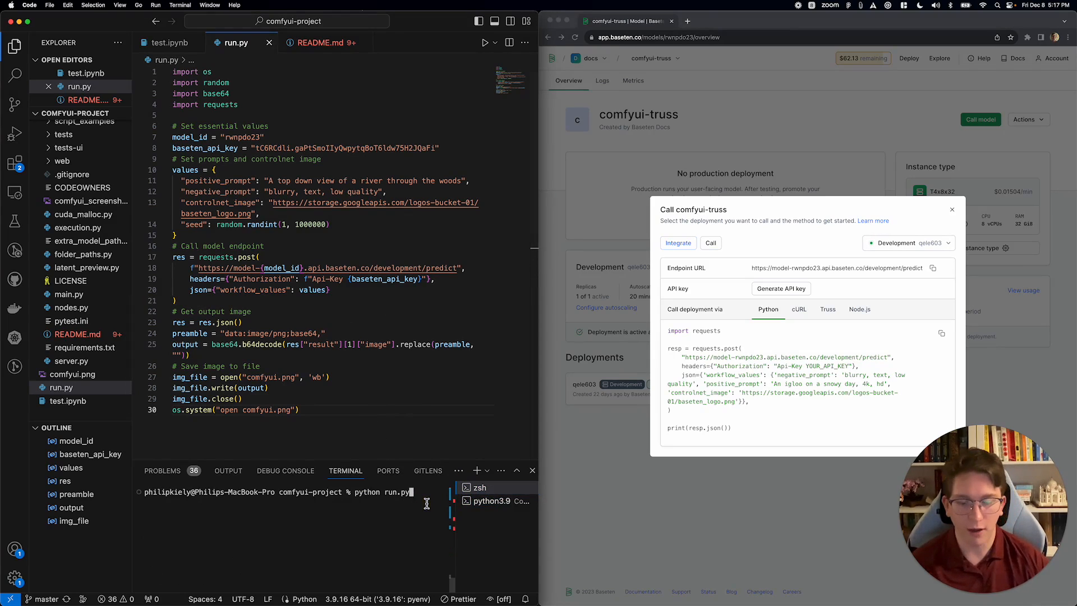
# Step: Run 'python run.py' to send the prompt and logo image, then close the Call model dialog
pyautogui.press('Return')
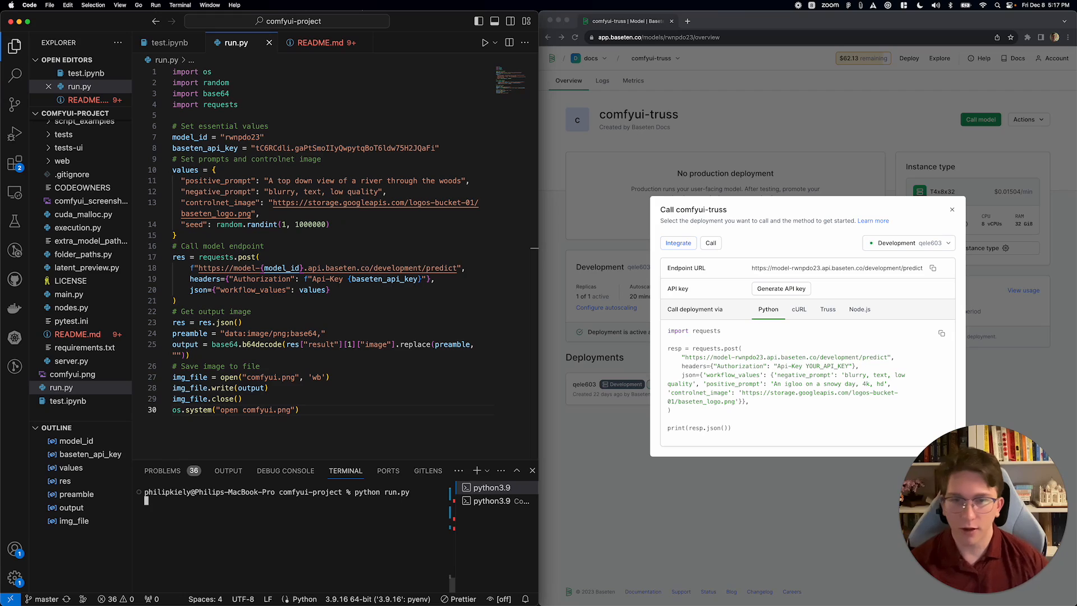
pyautogui.click(637, 469)
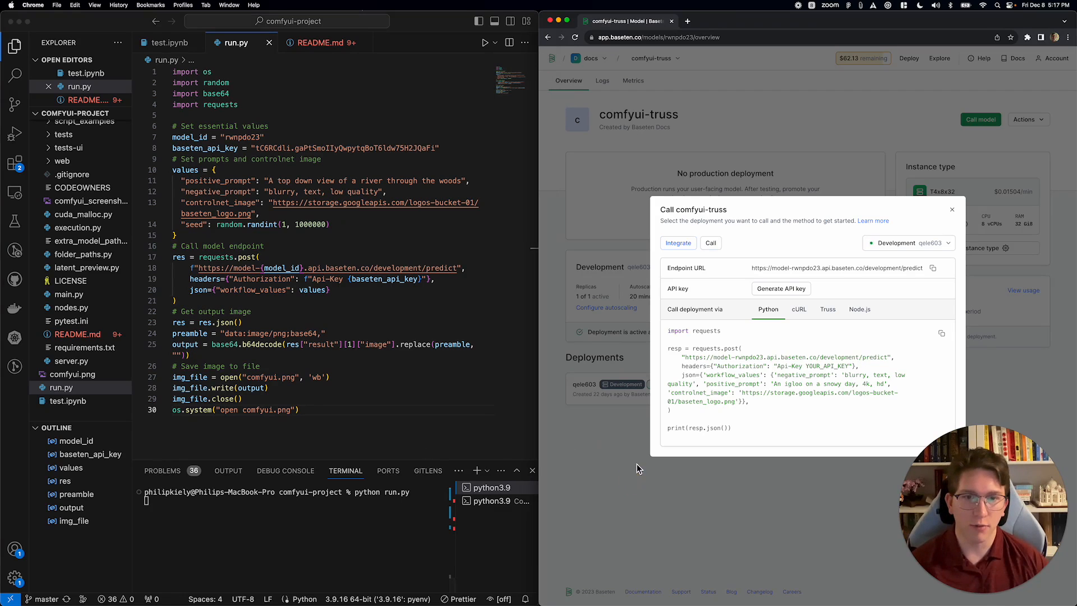
pyautogui.click(603, 81)
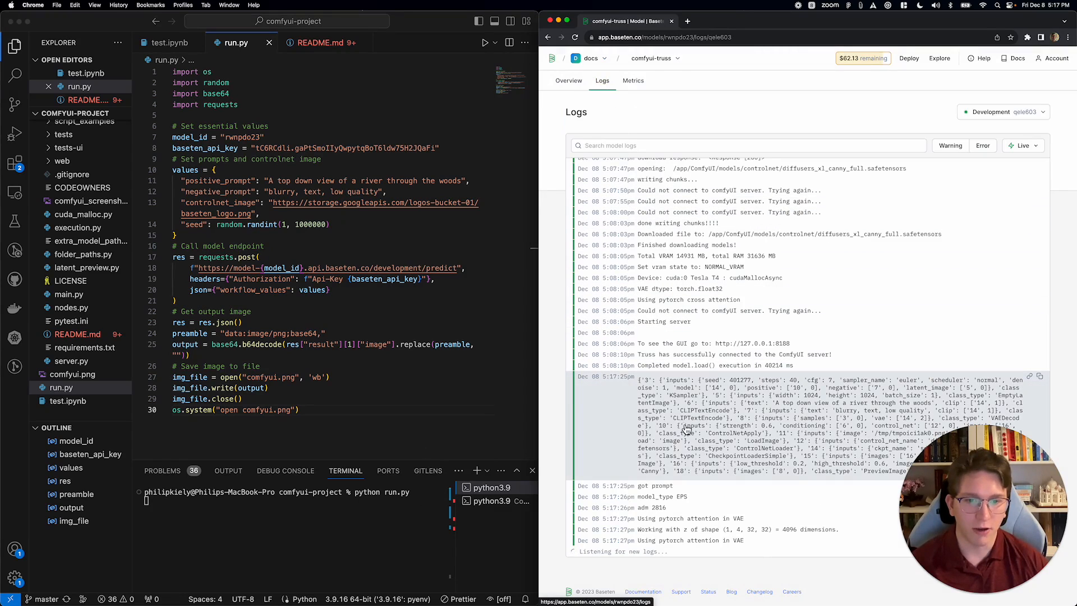
# Step: Follow the logs as the request is processed, then return to the model Overview
pyautogui.scroll(-3)
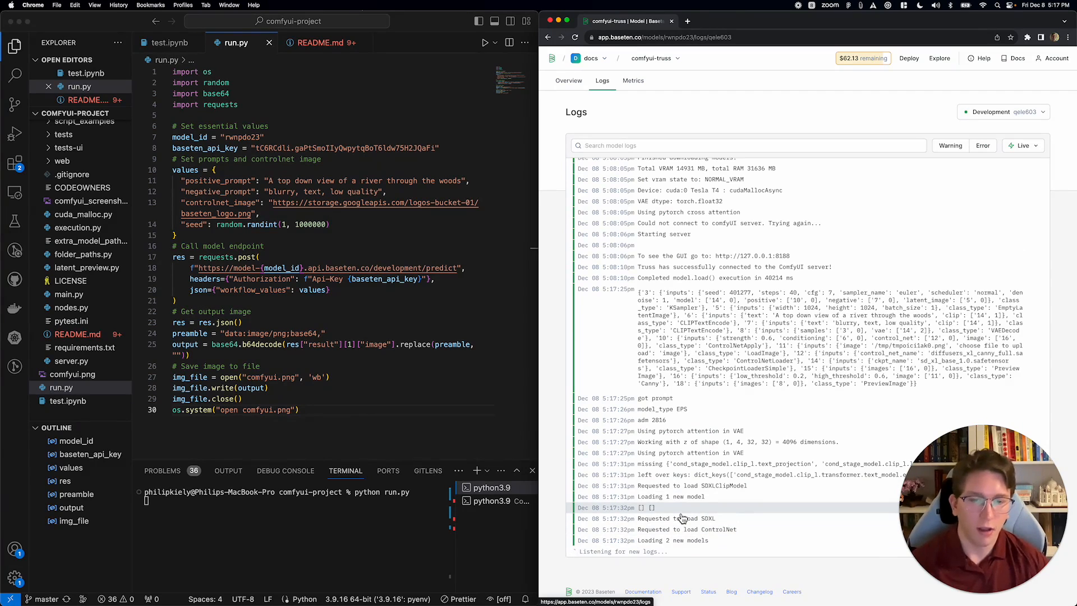
pyautogui.moveTo(568, 81)
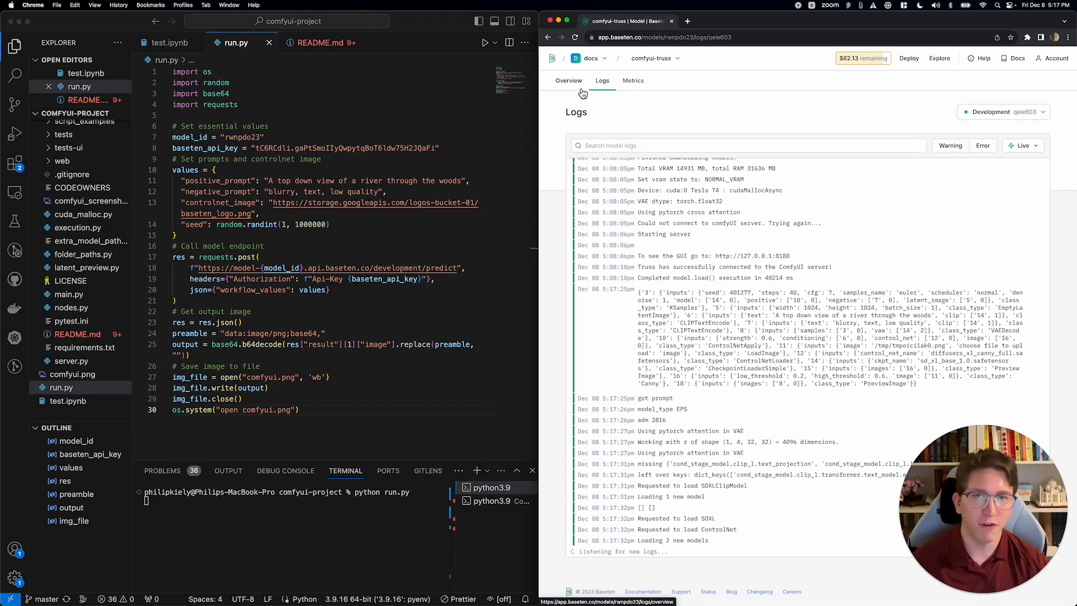
pyautogui.click(568, 81)
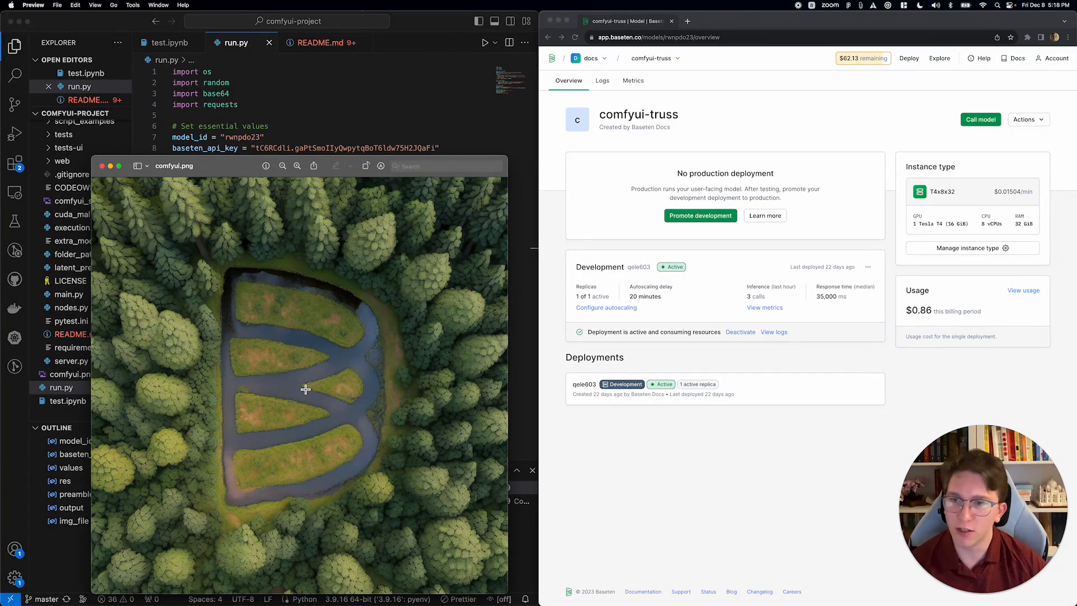
pyautogui.moveTo(378, 391)
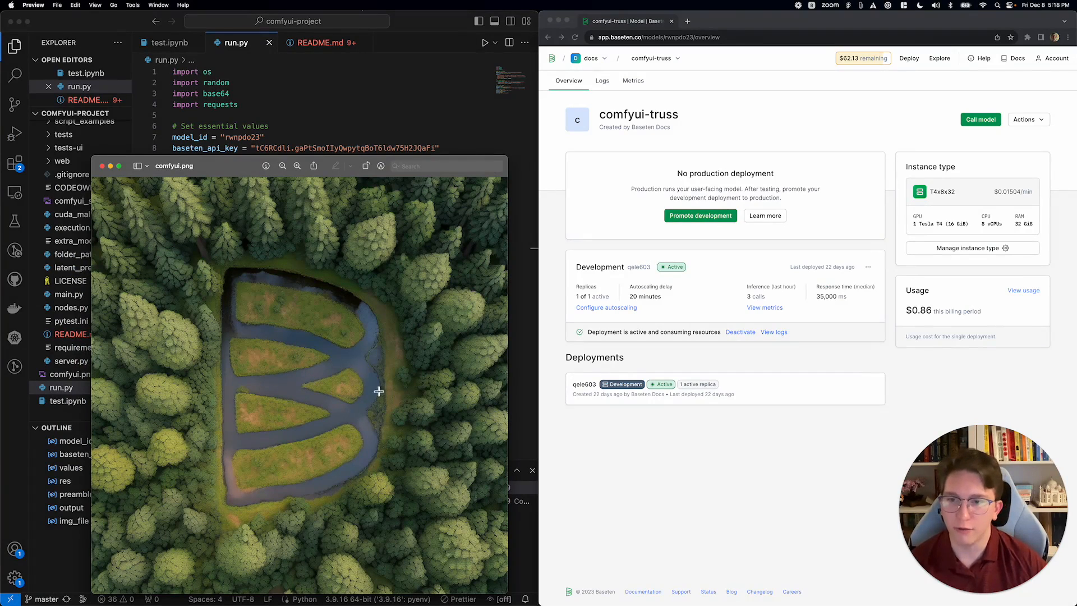
pyautogui.moveTo(334, 341)
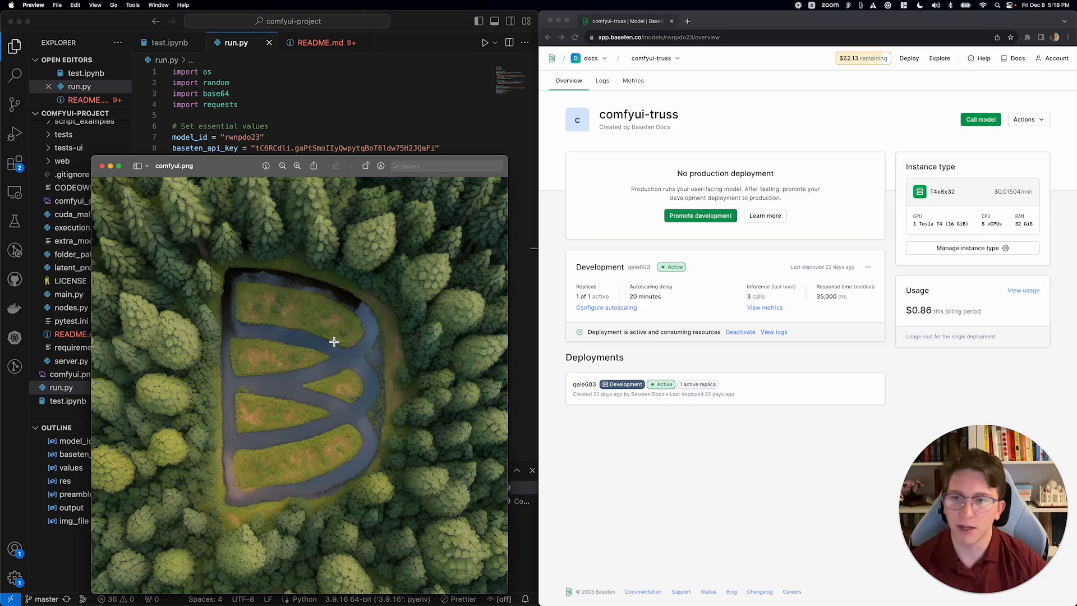
pyautogui.moveTo(343, 331)
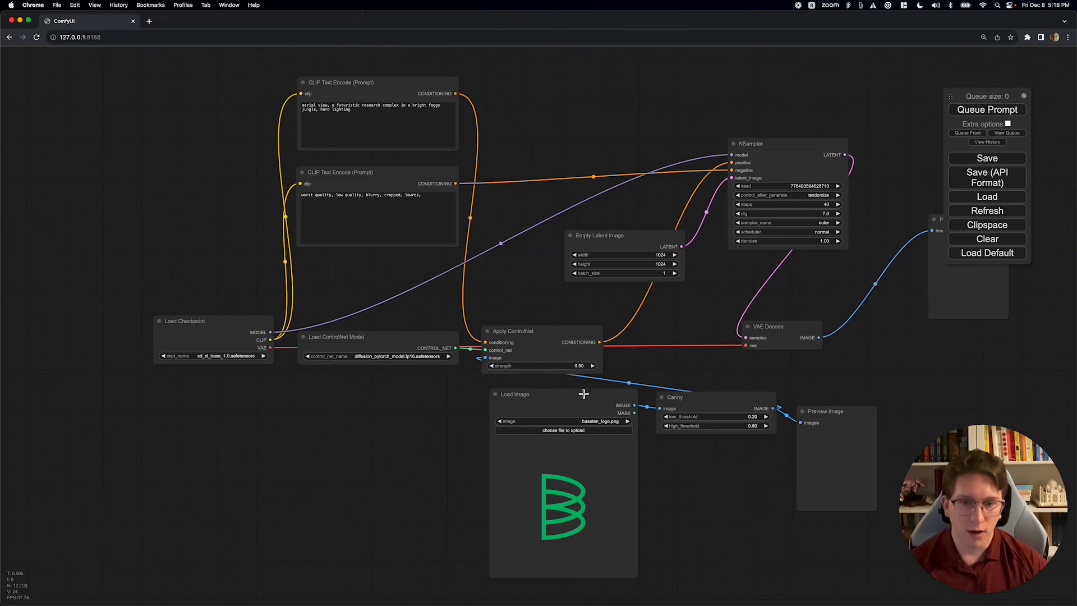
pyautogui.moveTo(626, 419)
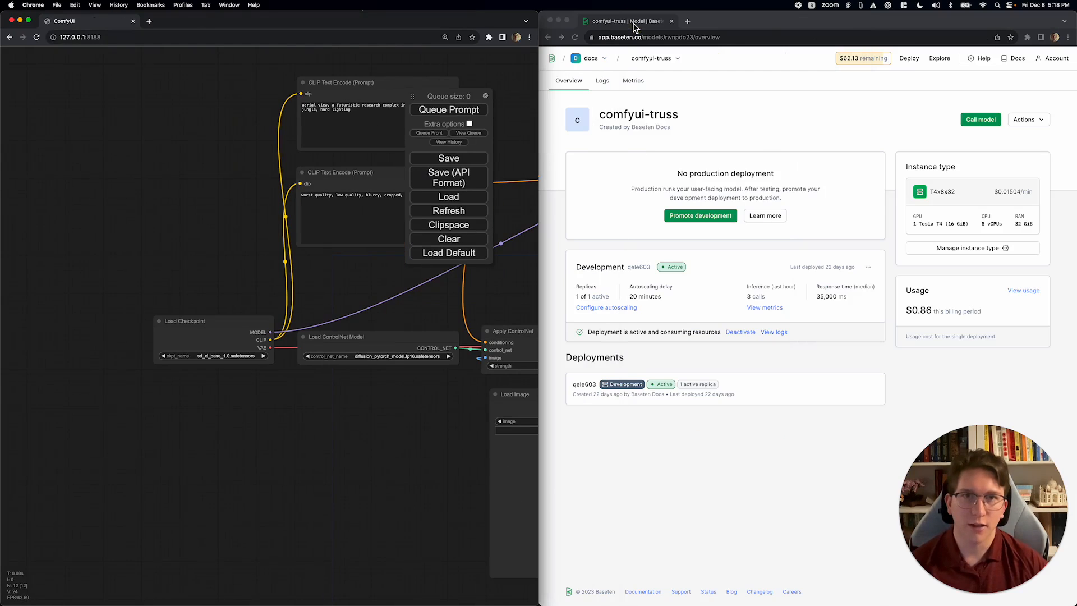
pyautogui.moveTo(753, 132)
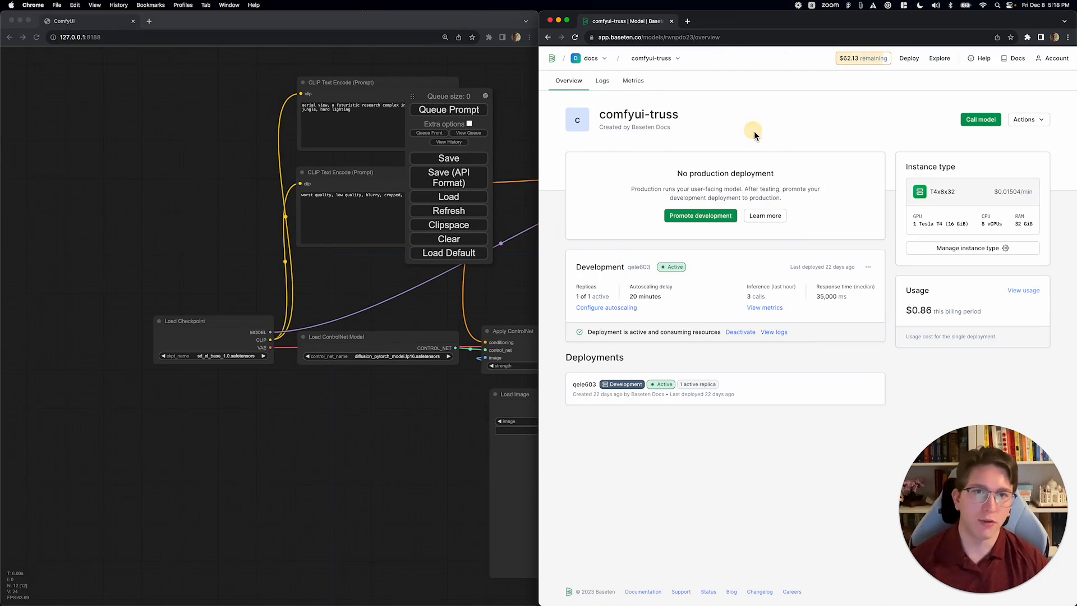
pyautogui.moveTo(755, 135)
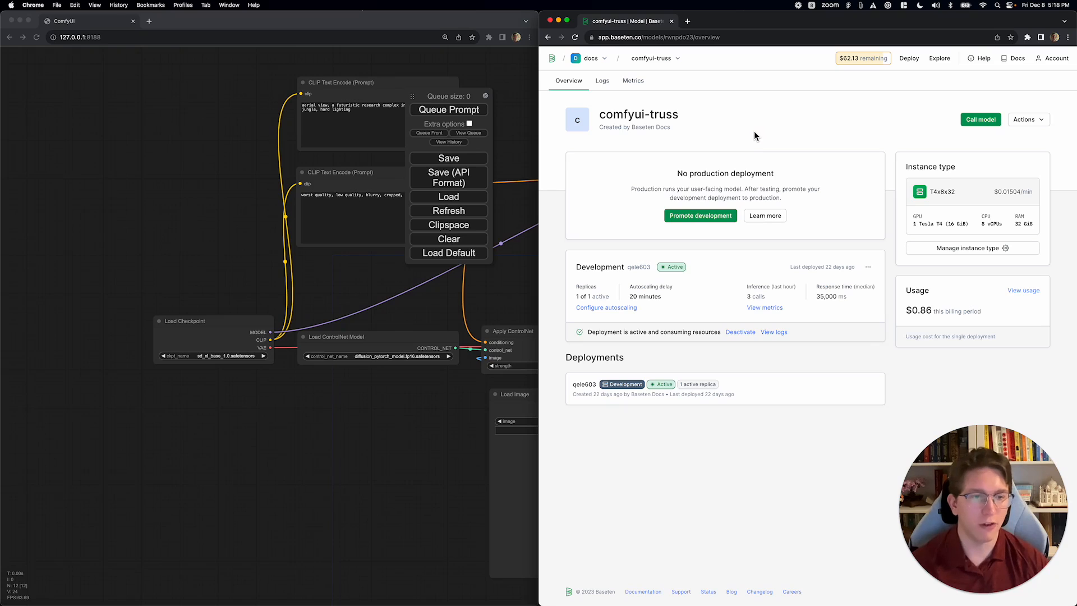